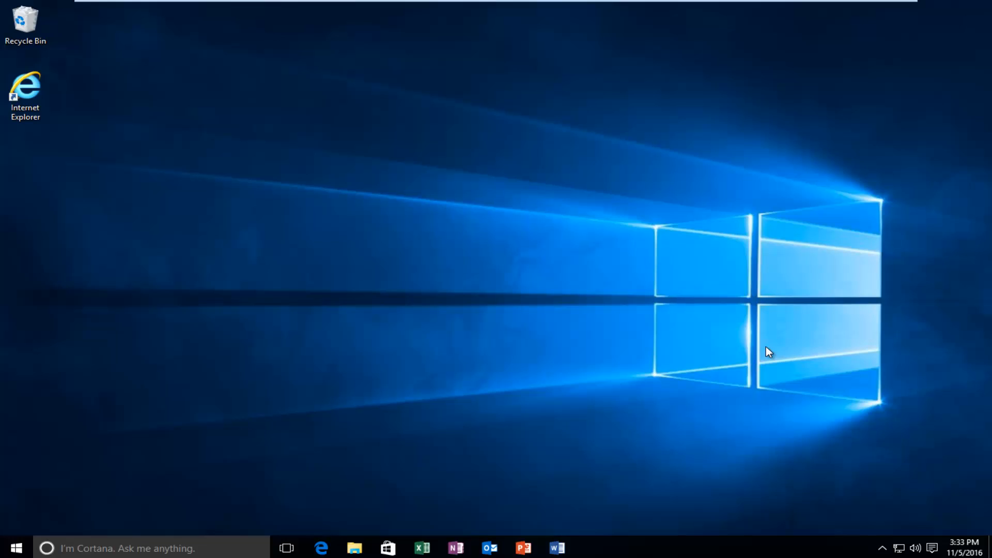
mouse_move(592, 283)
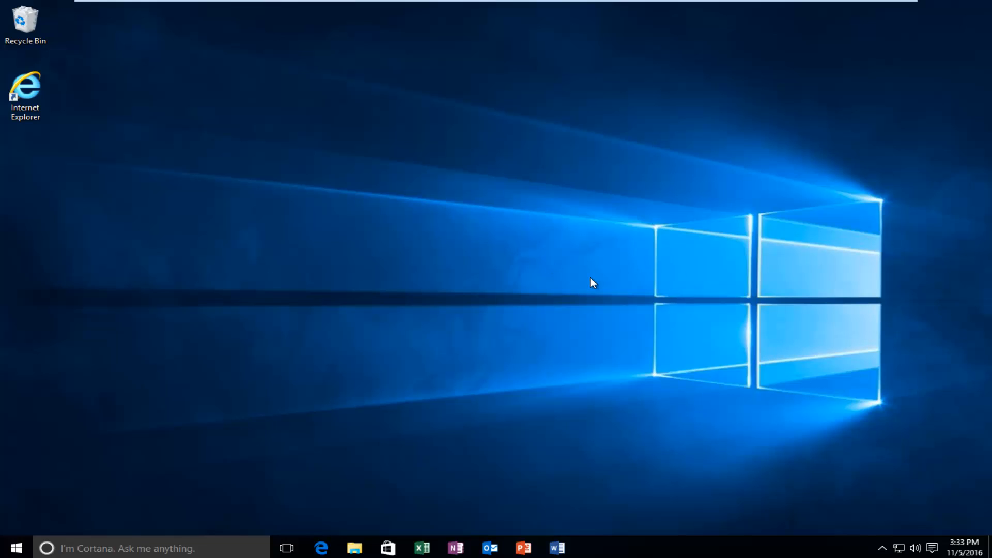
mouse_move(584, 281)
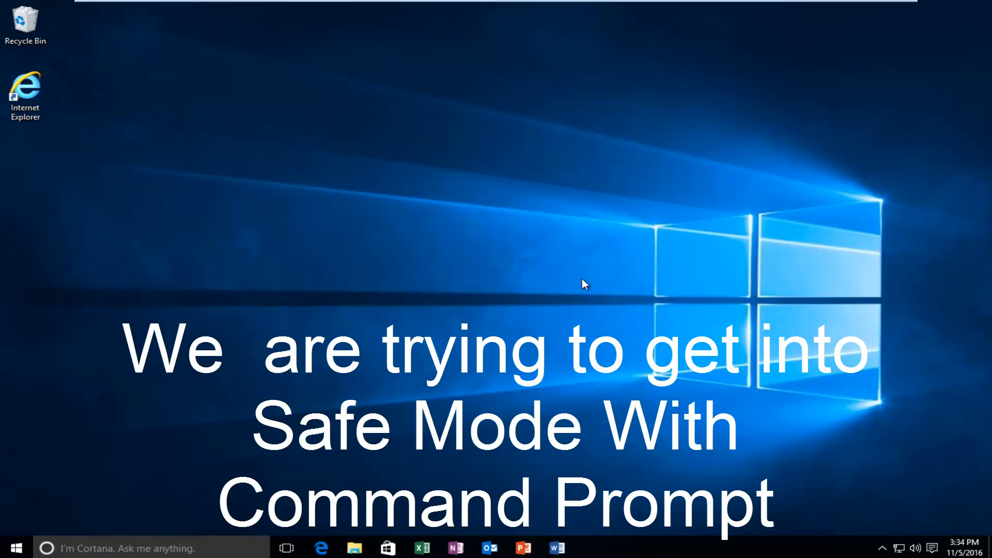
mouse_move(436, 336)
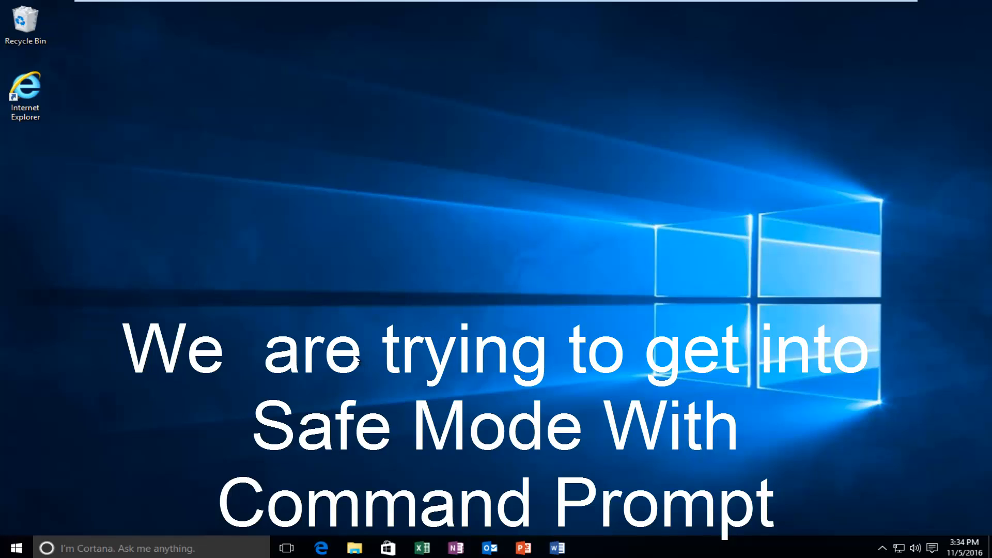
Step: From the Start menu, reach Settings to restart into advanced startup recovery options
click(9, 547)
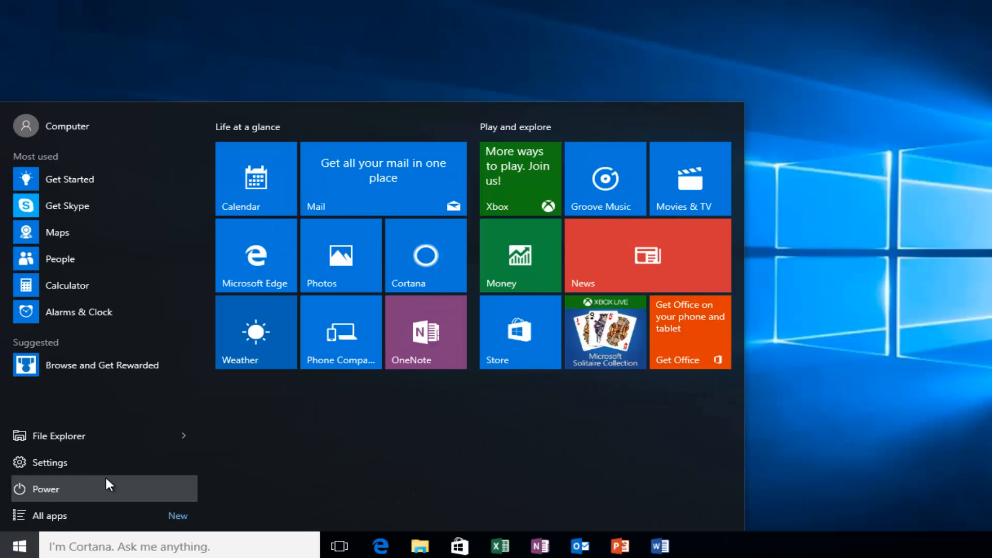
click(45, 488)
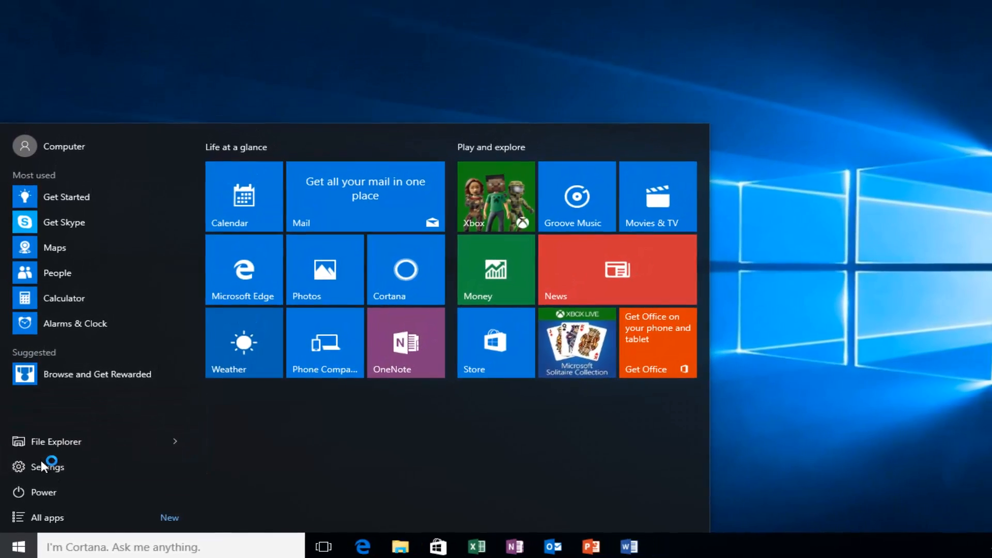
click(46, 466)
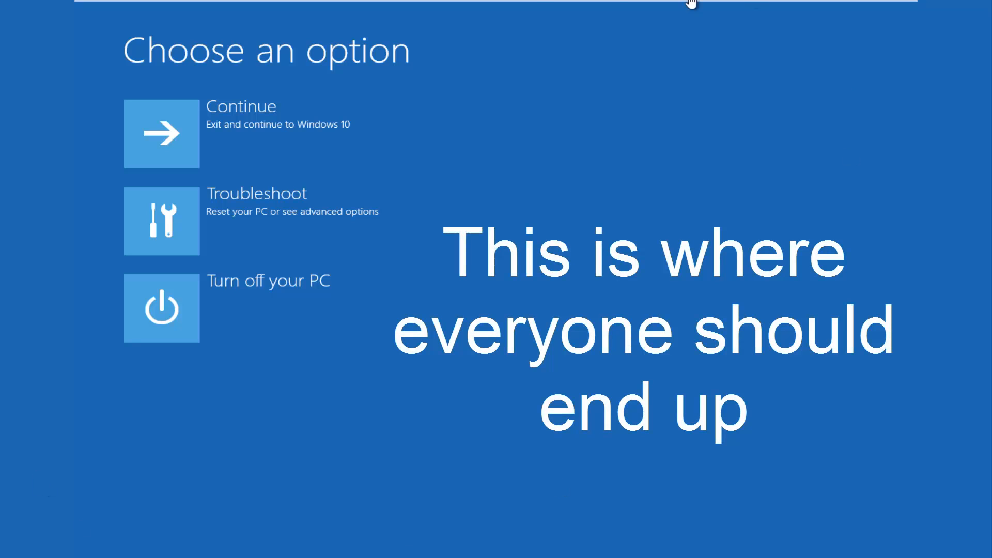
mouse_move(519, 387)
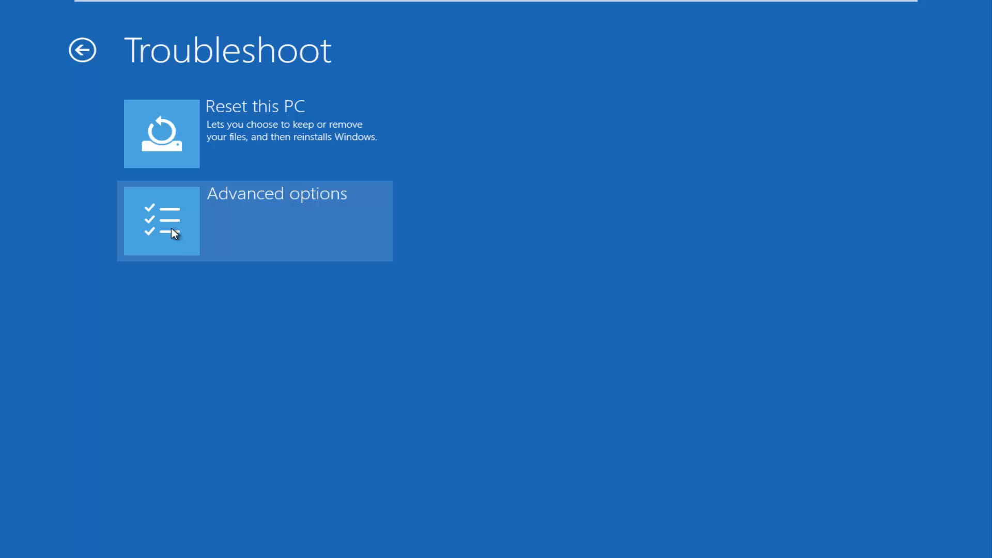
mouse_move(281, 223)
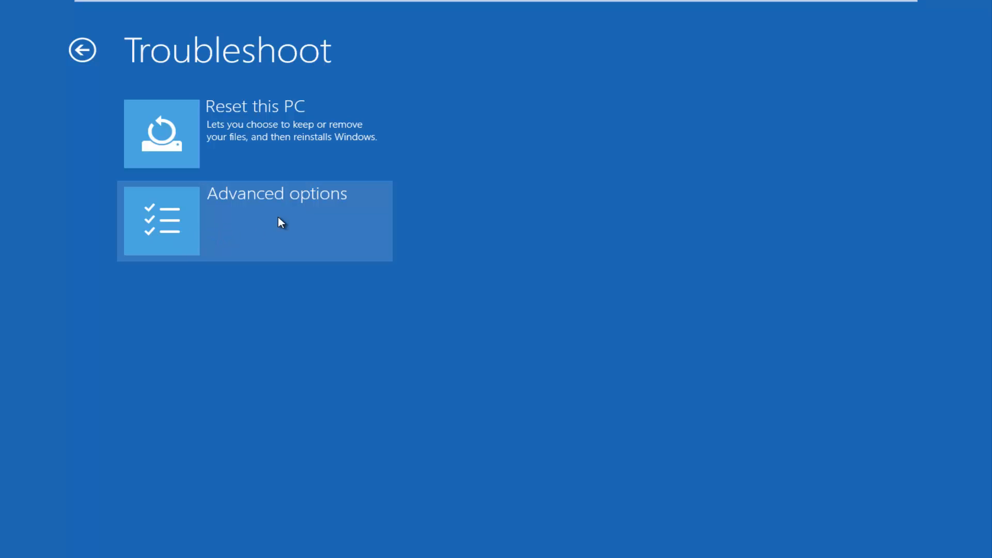
mouse_move(240, 229)
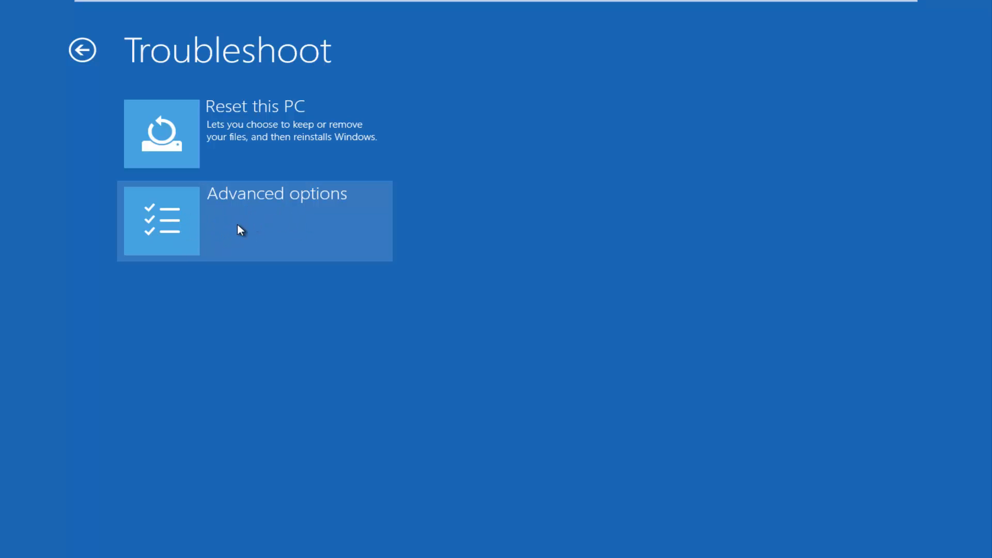
Step: Choose Troubleshoot > Advanced options > Command Prompt
click(254, 220)
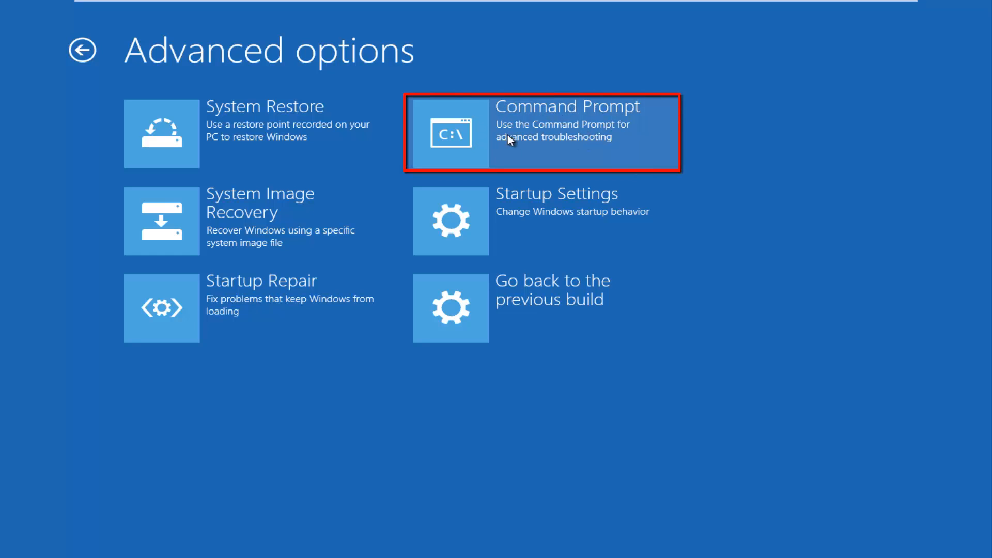
click(542, 133)
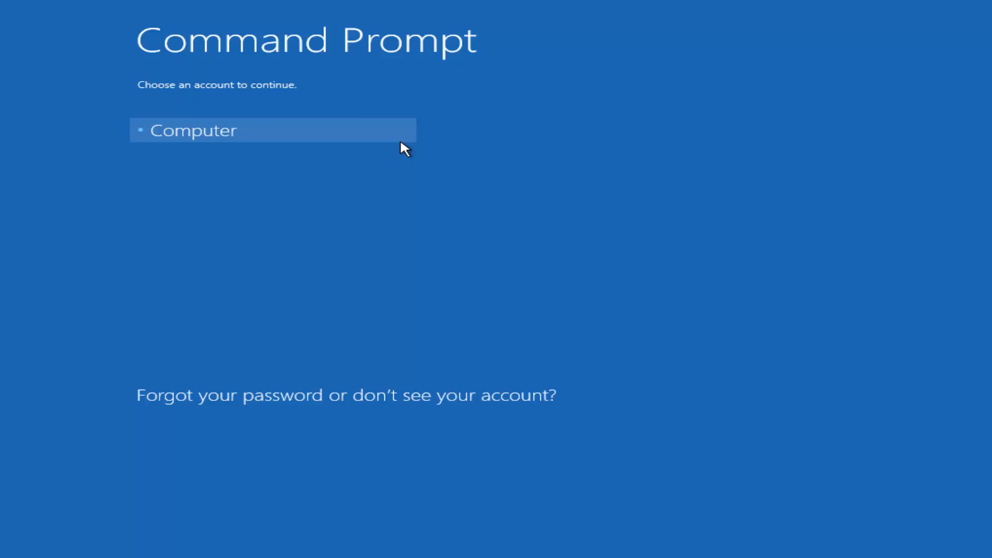
mouse_move(160, 139)
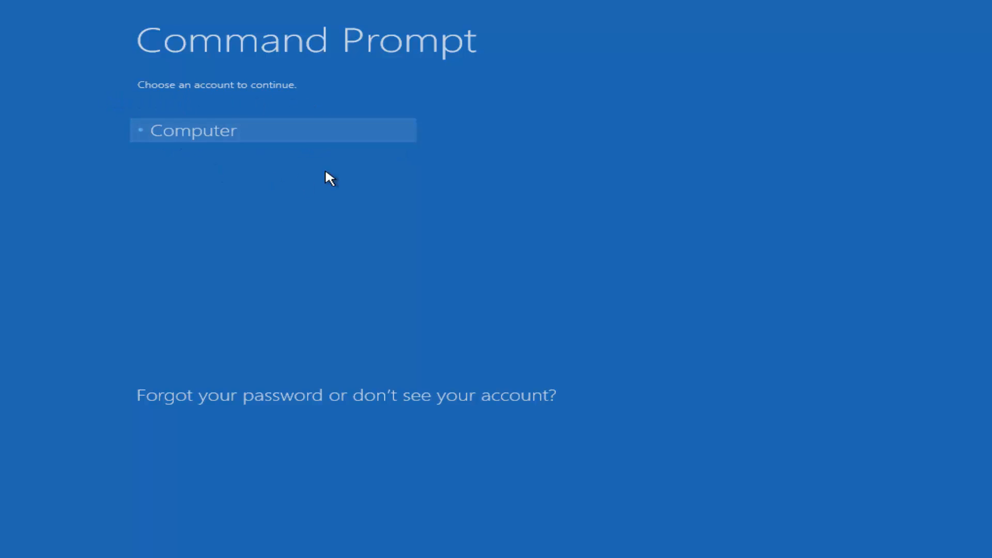
Step: Choose the Computer account, enter its password and continue
click(194, 130)
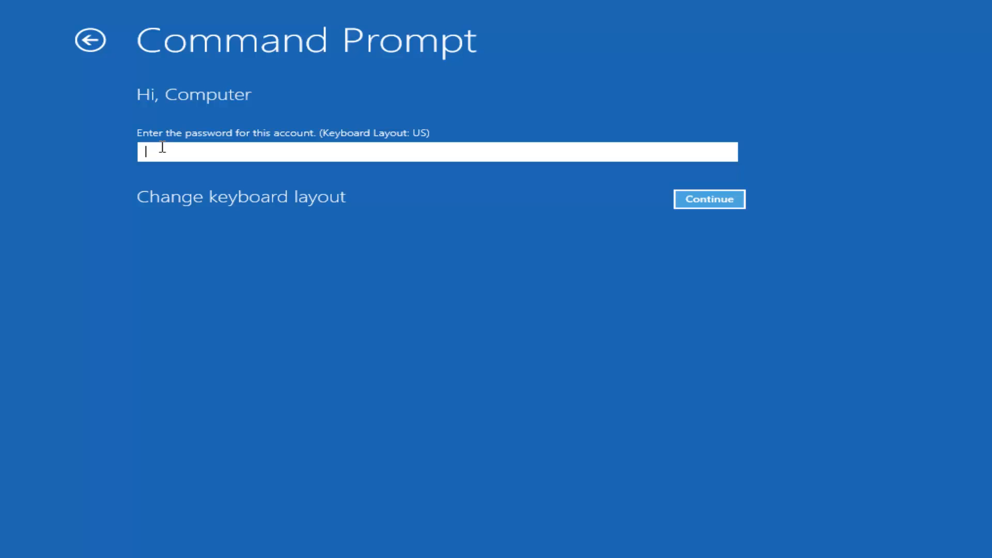
text(•)
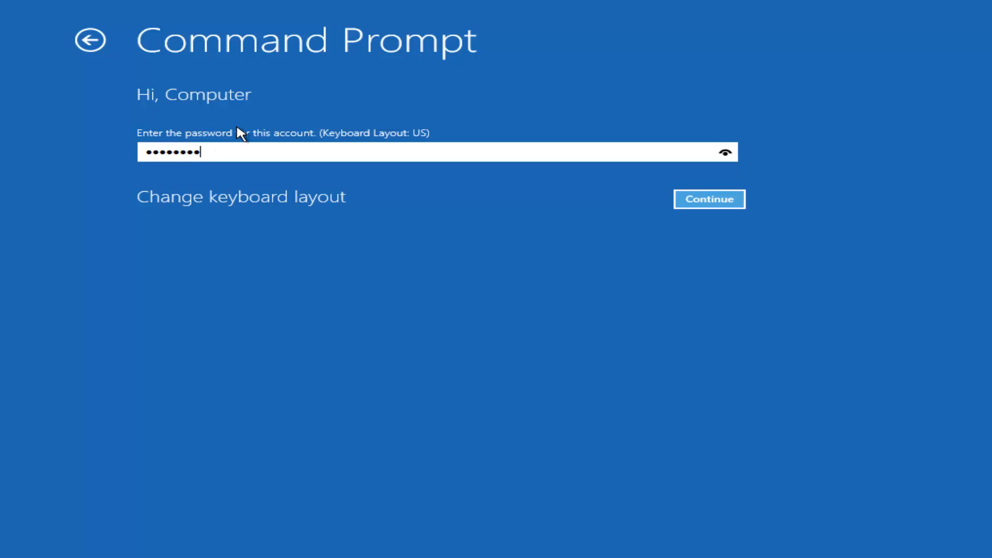
mouse_move(245, 150)
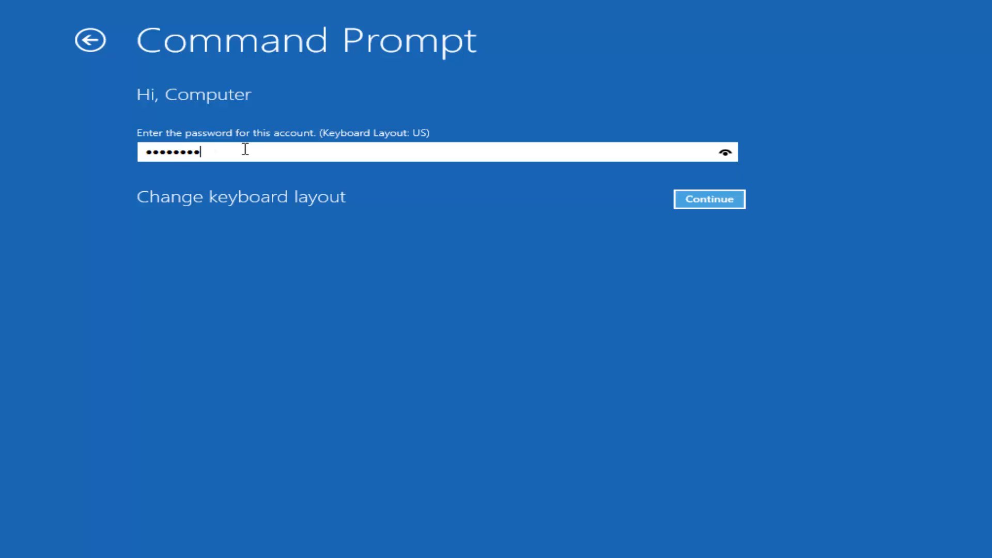
click(709, 200)
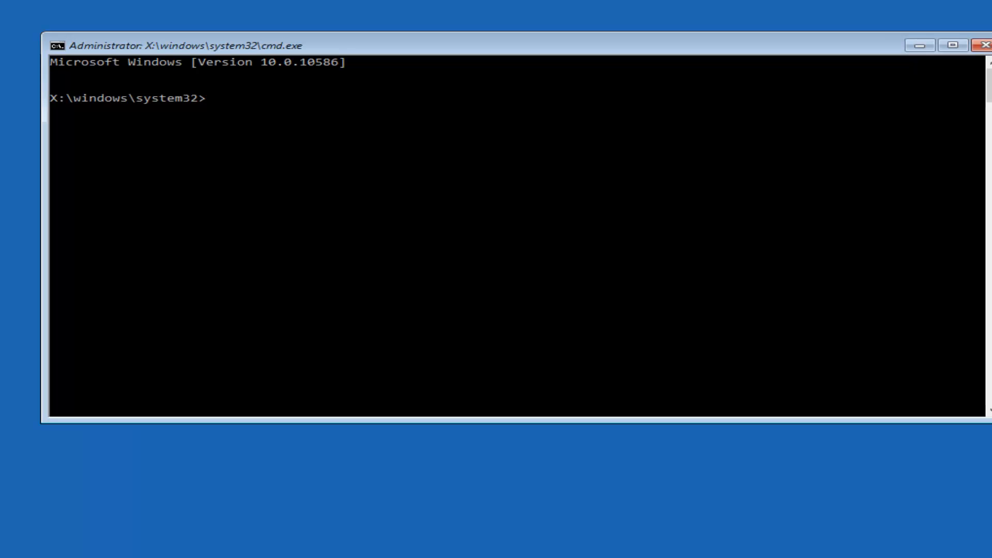
mouse_move(403, 48)
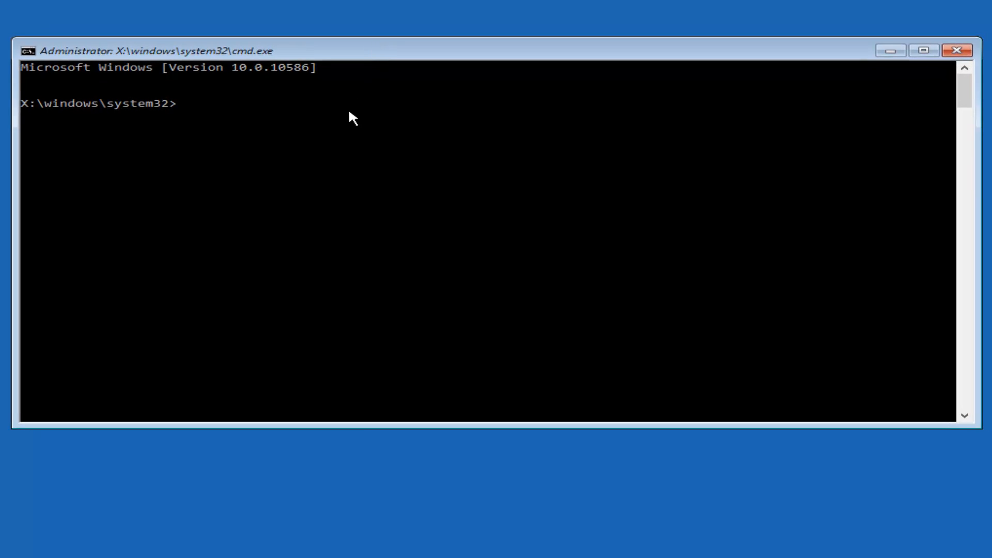
Step: Run Bootrec /fixmbr to repair the master boot record
text(B)
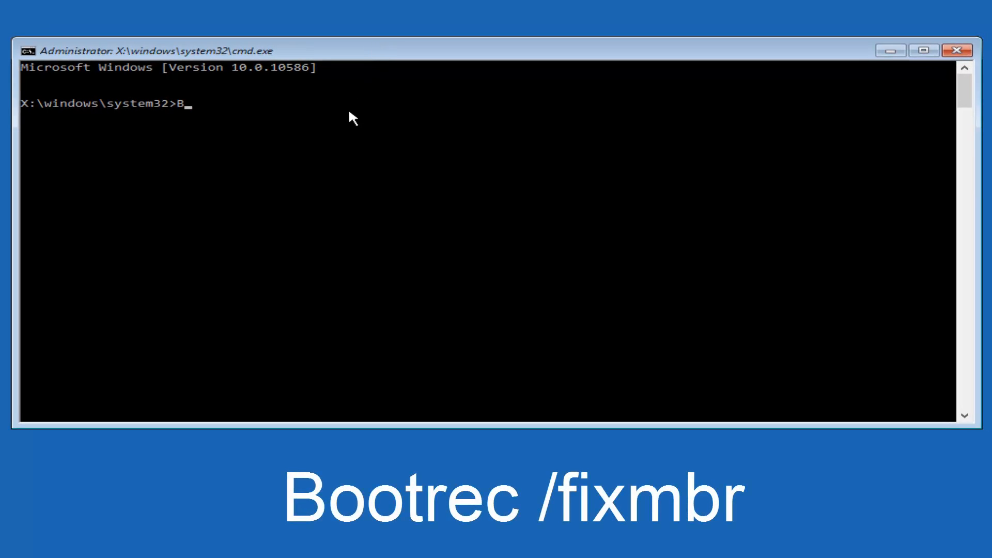
text(ootr)
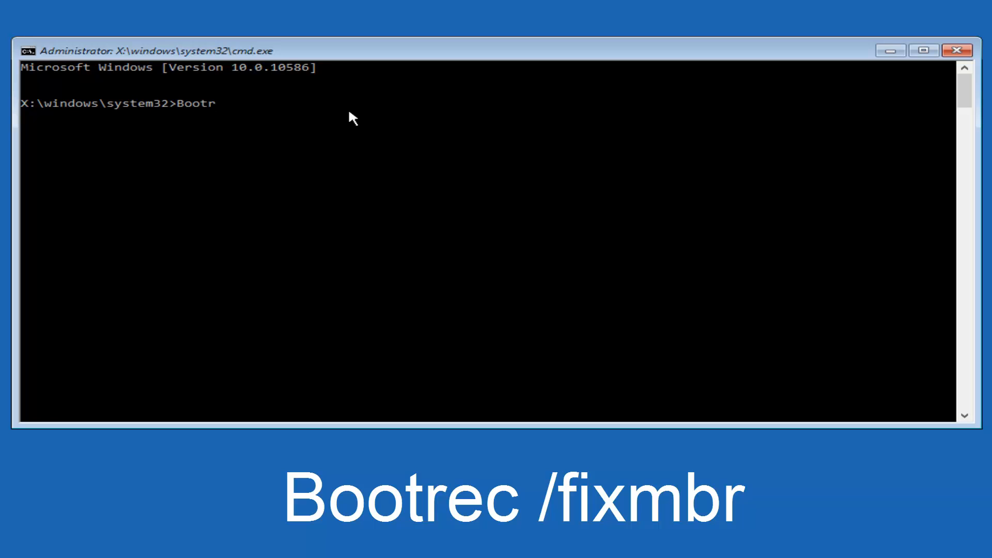
text(ec)
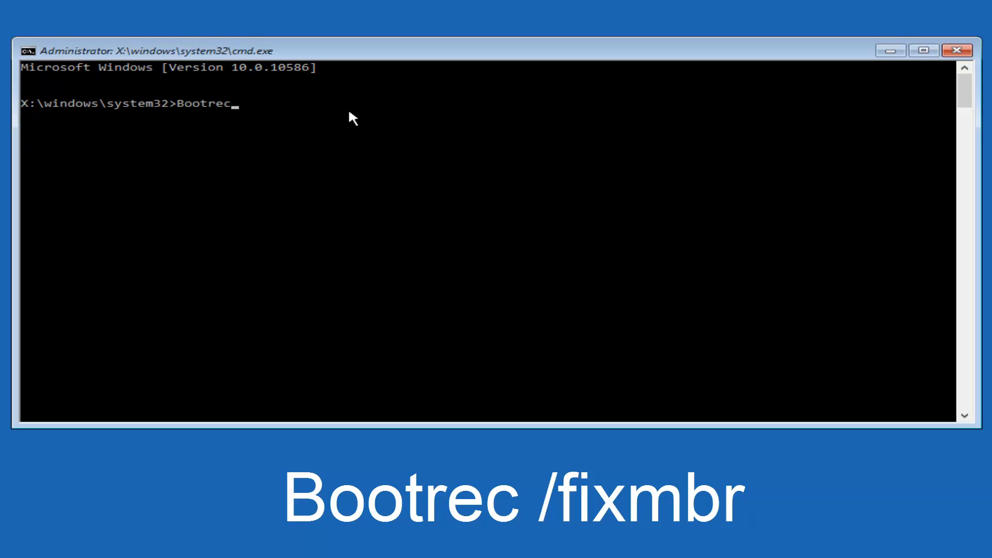
text(/)
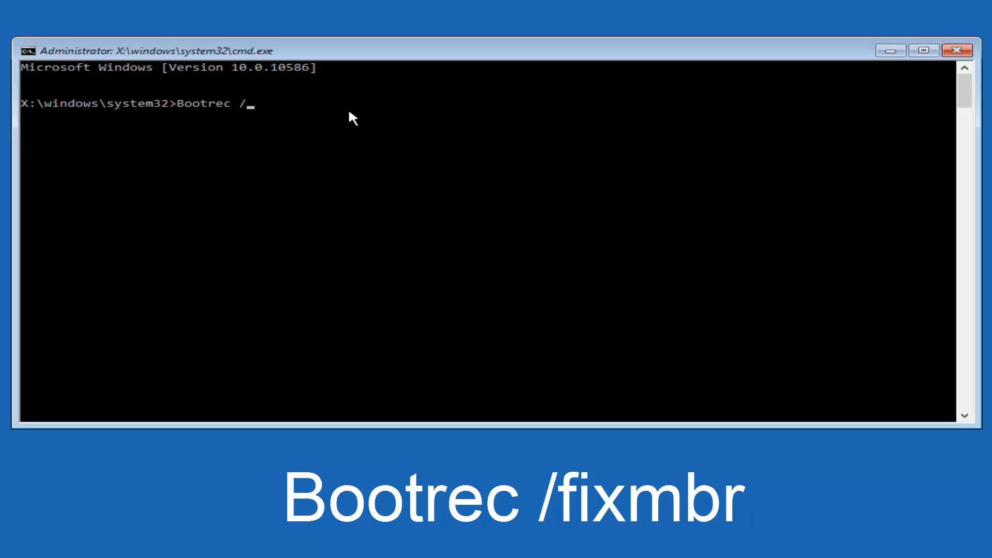
text(fix)
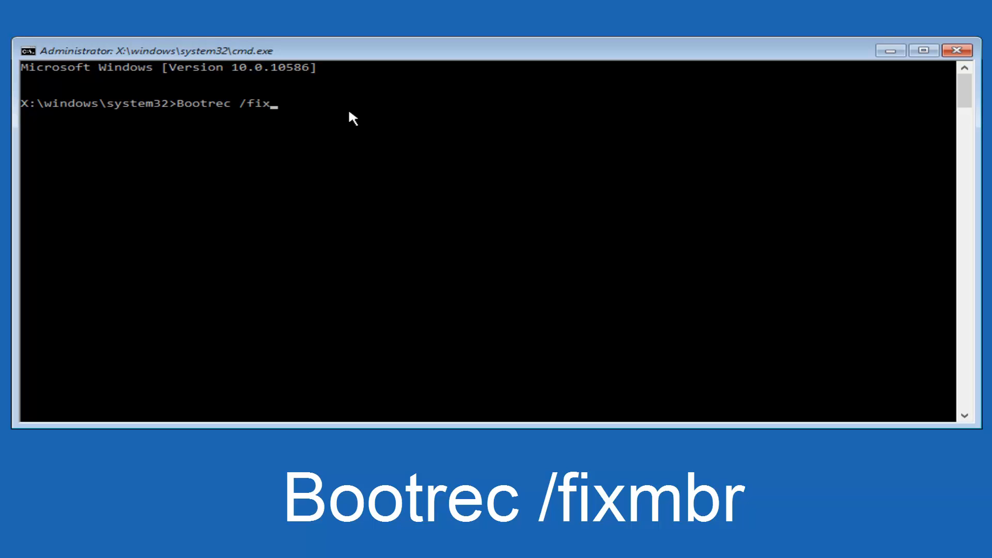
text(mbr)
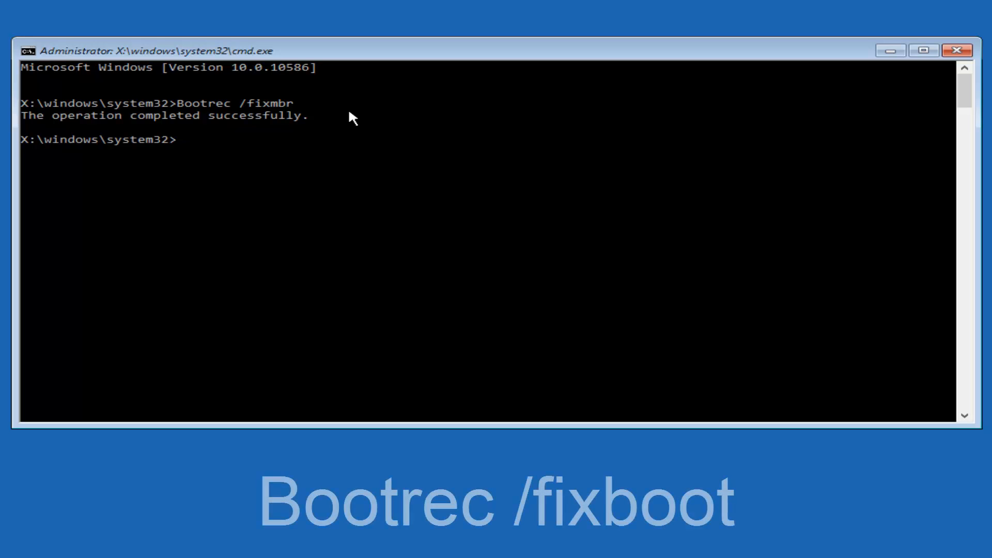
Step: Enter the Bootrec /fixboot command at the prompt
text(Bo)
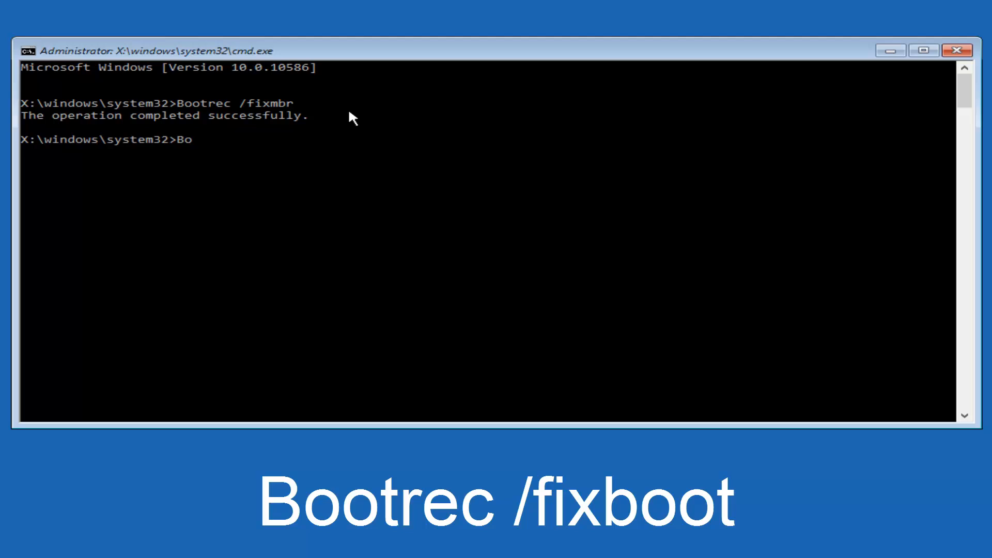
text(ot)
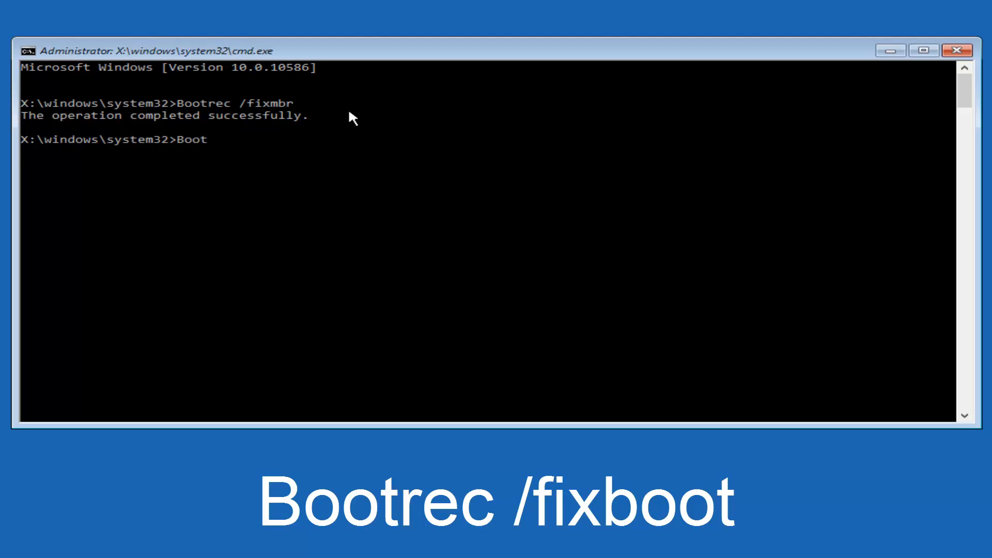
text(rec)
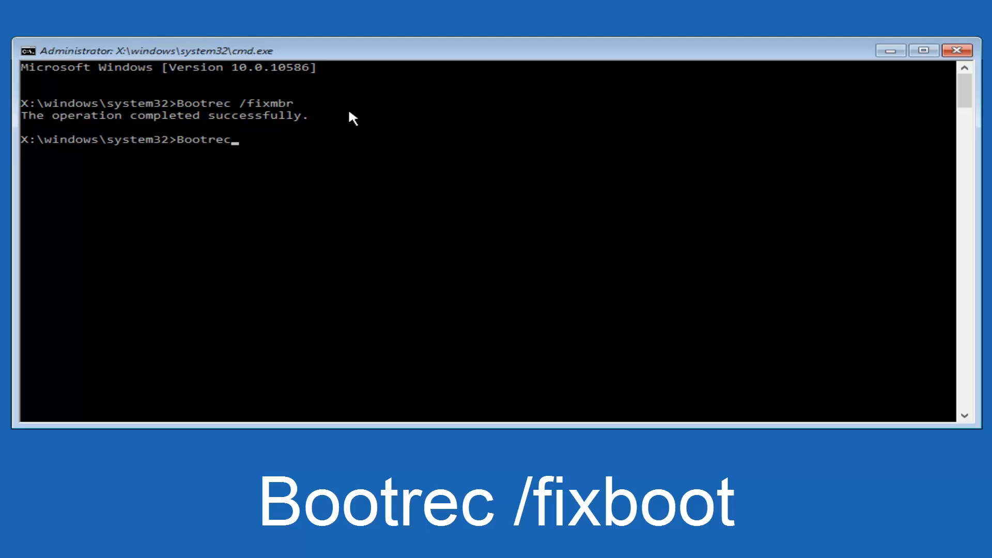
text(/)
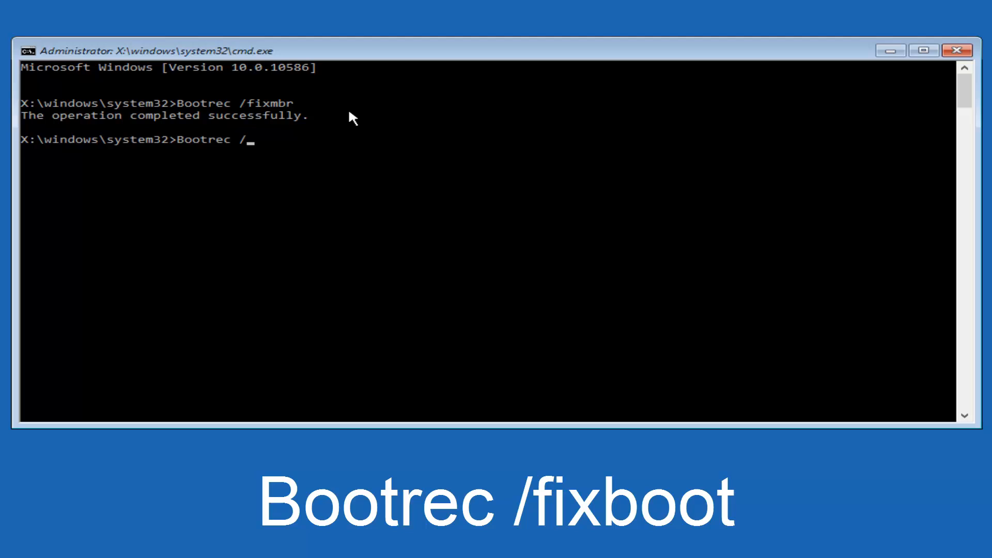
text(fix)
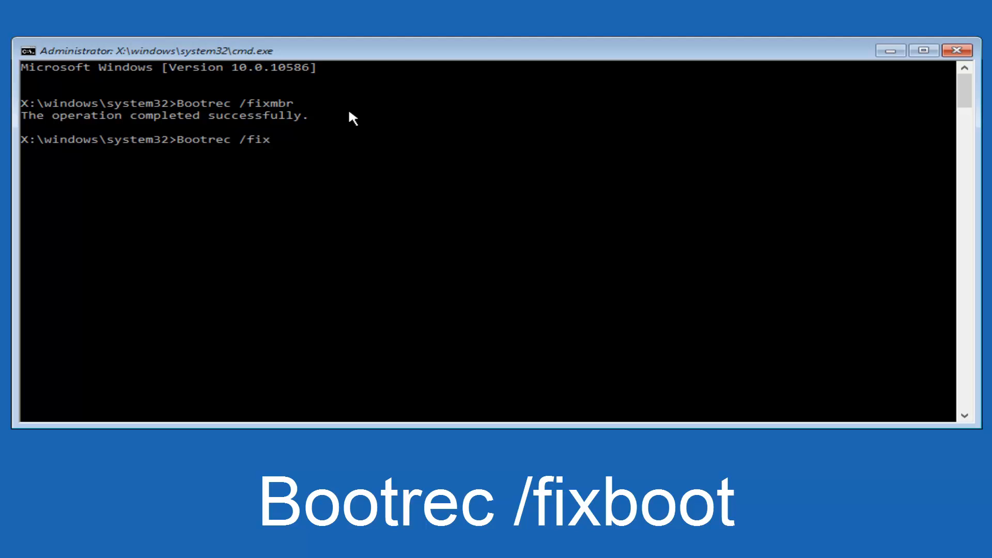
text(boot)
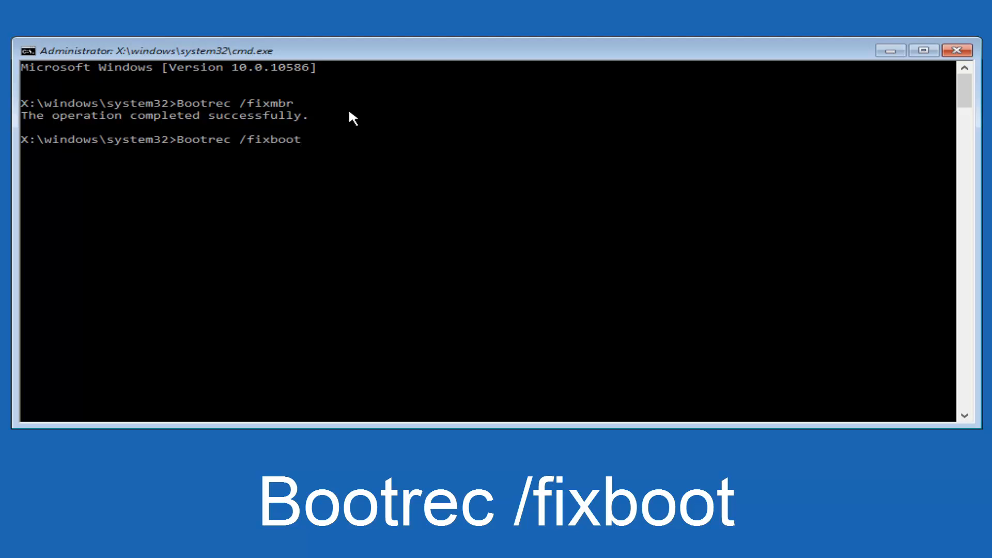
mouse_move(328, 151)
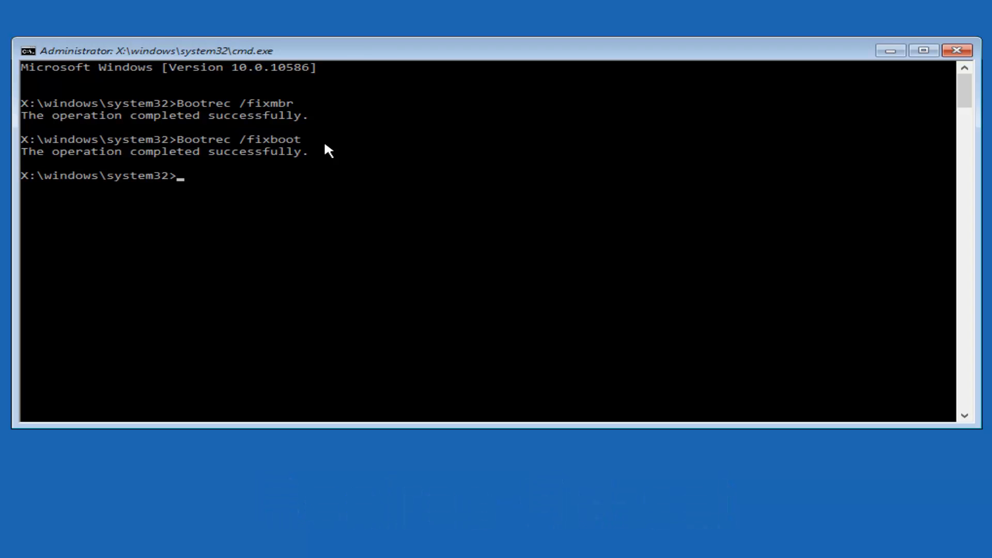
Step: Run bcdedit /export c:\bcdbackup to save a copy of the boot configuration
text(bc)
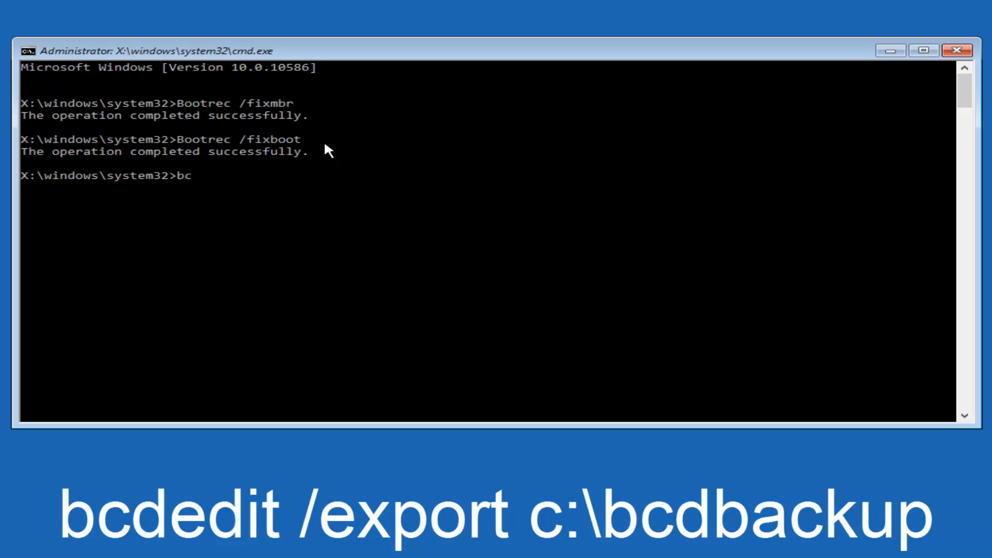
text(d)
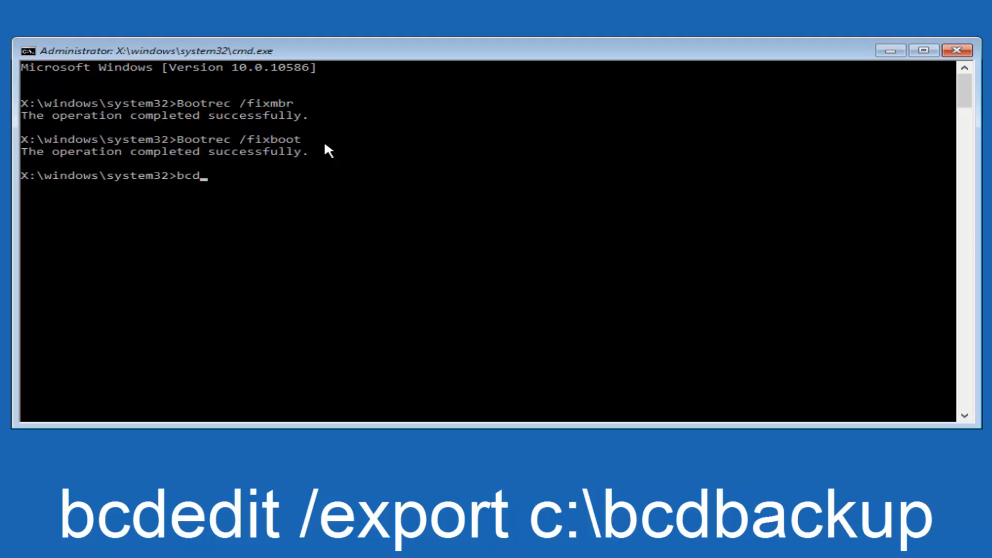
text(ed)
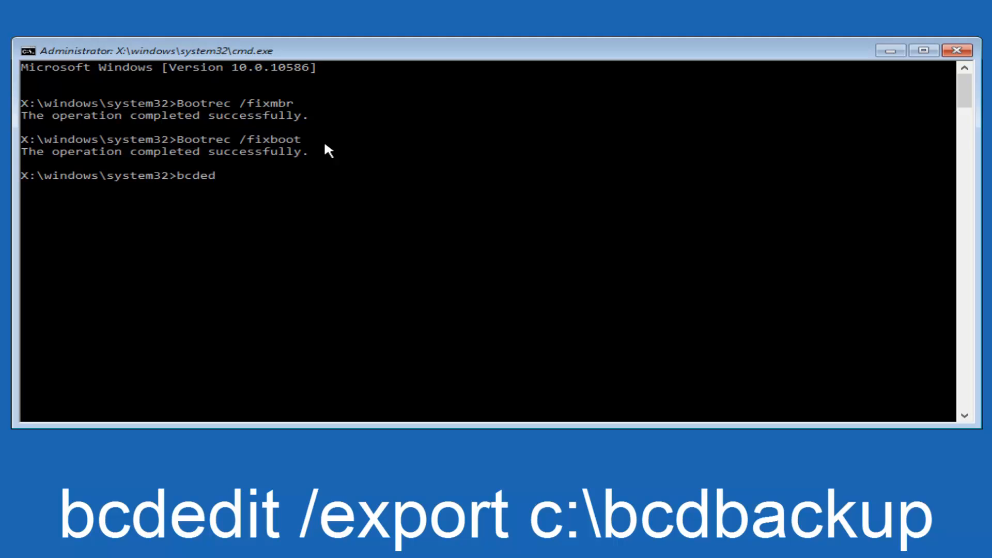
text(it)
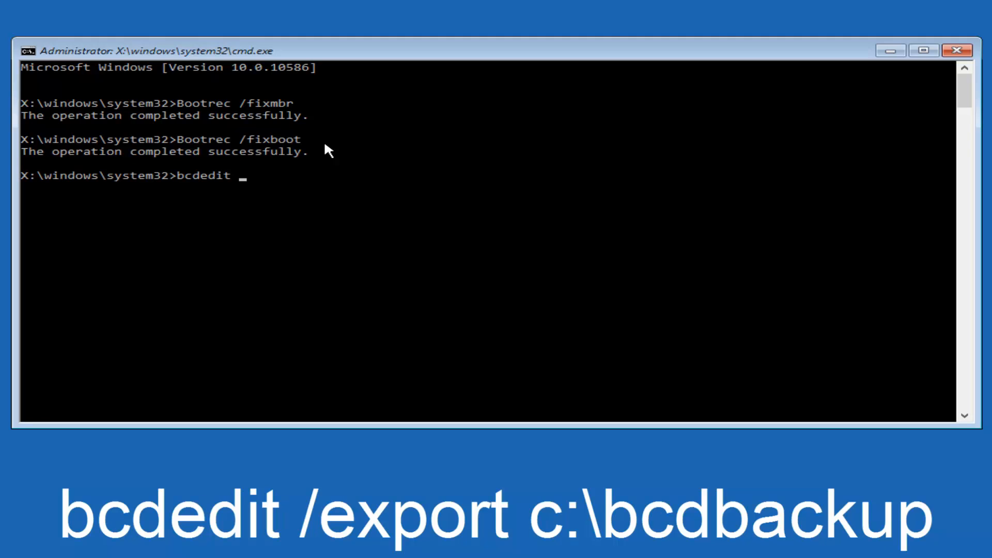
text(/ex)
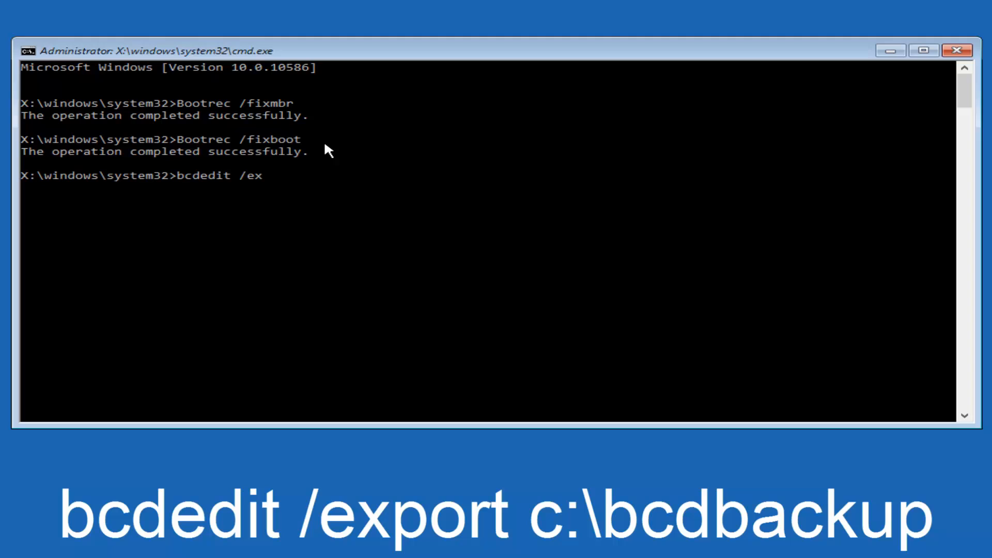
text(port)
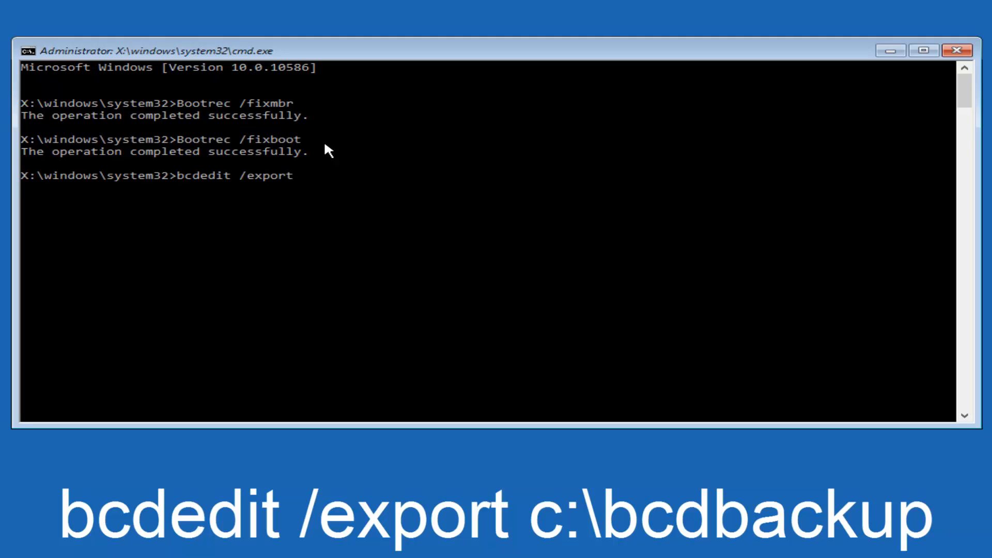
text(c)
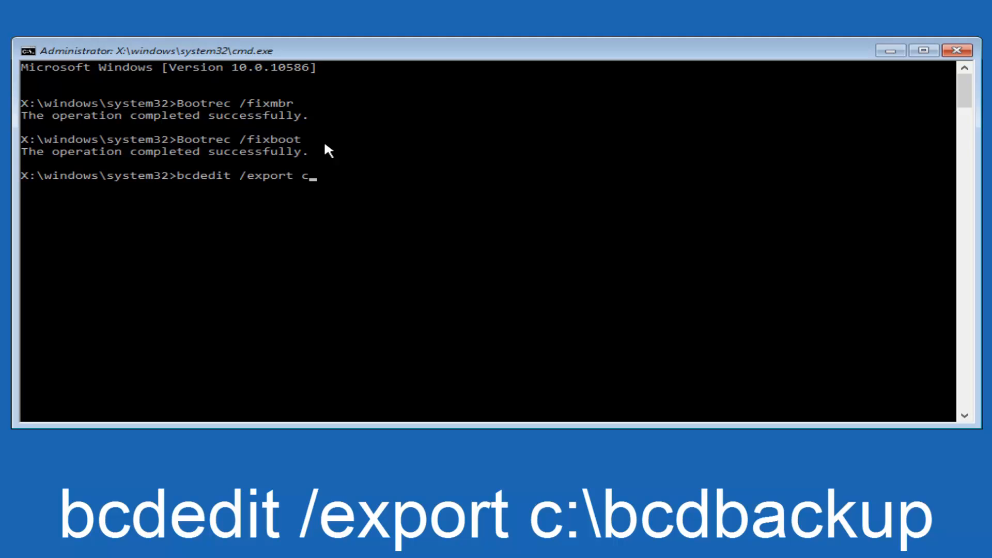
text(:\)
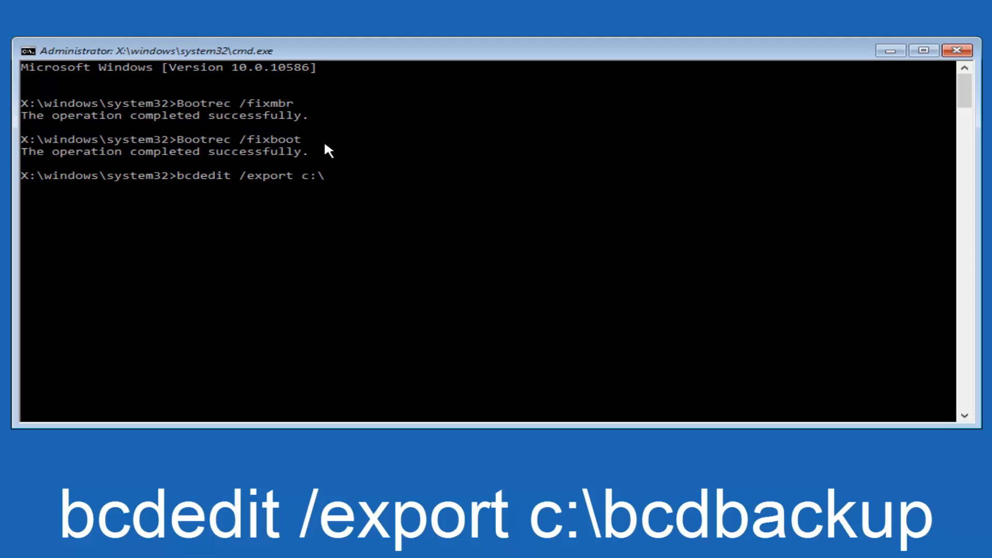
text(b)
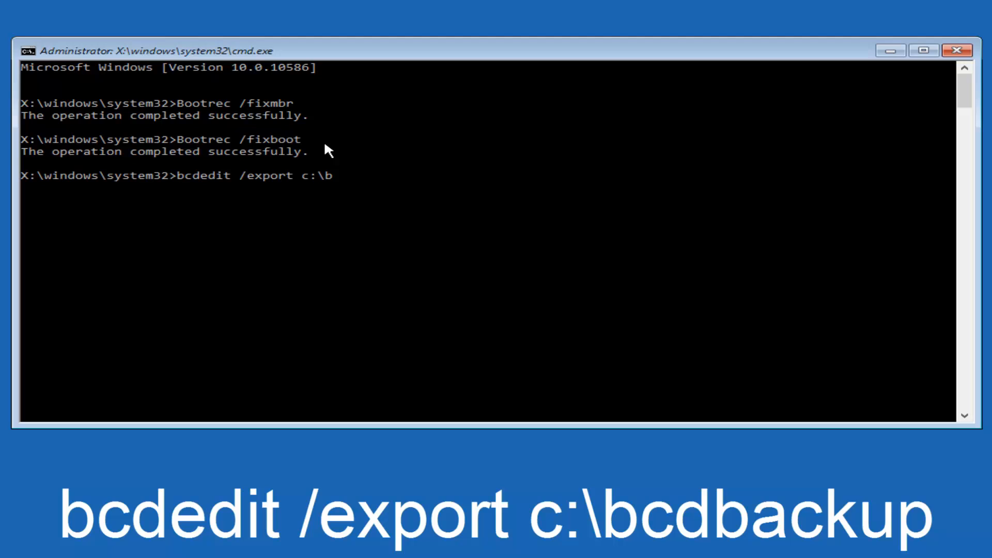
text(cdba)
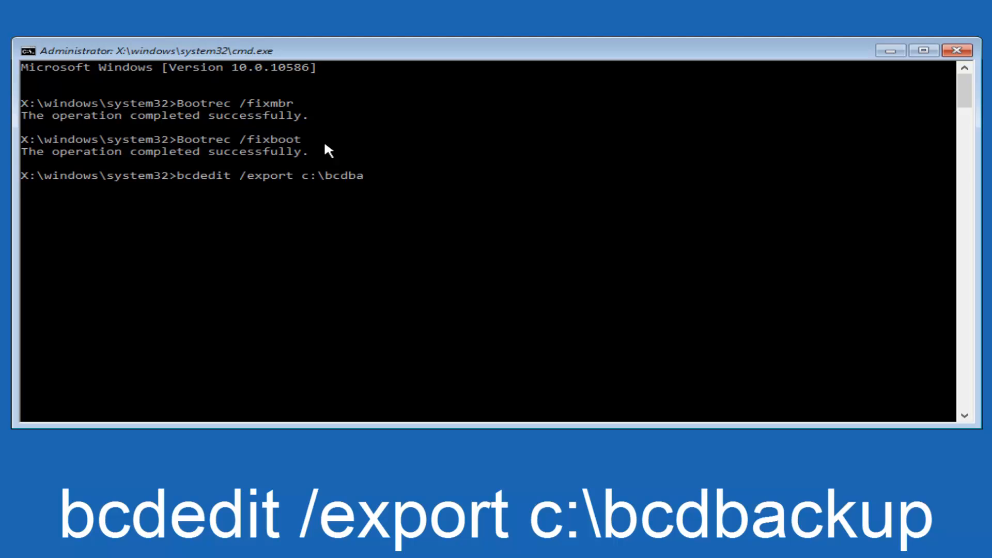
text(ckup)
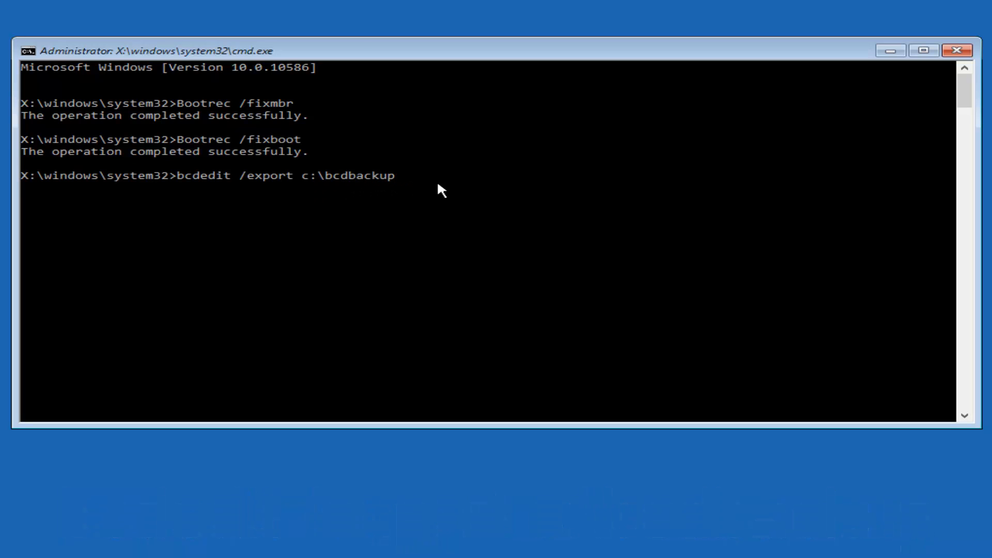
key(enter)
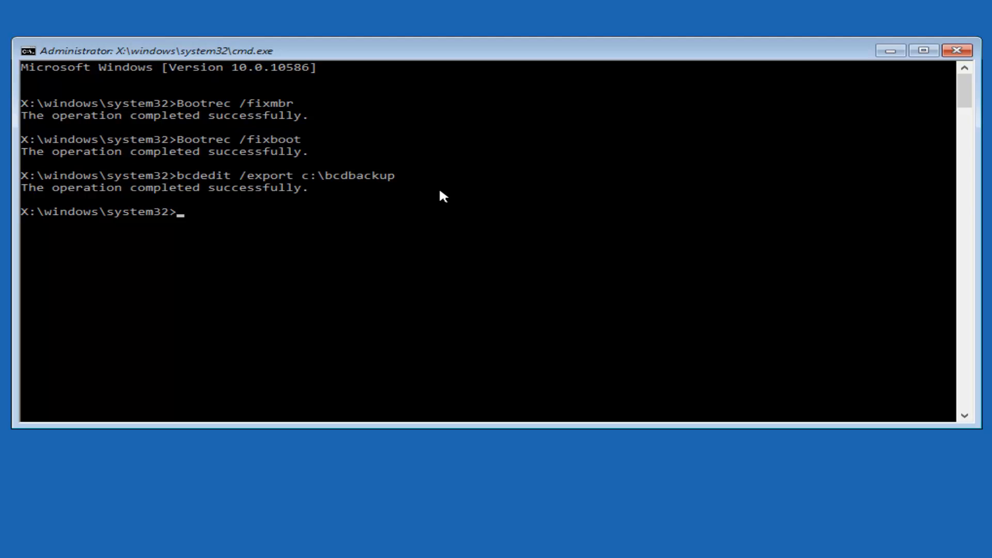
Step: Run attrib c:\boot\bcd -h -r -s to remove the file's protective attributes
text(attrib)
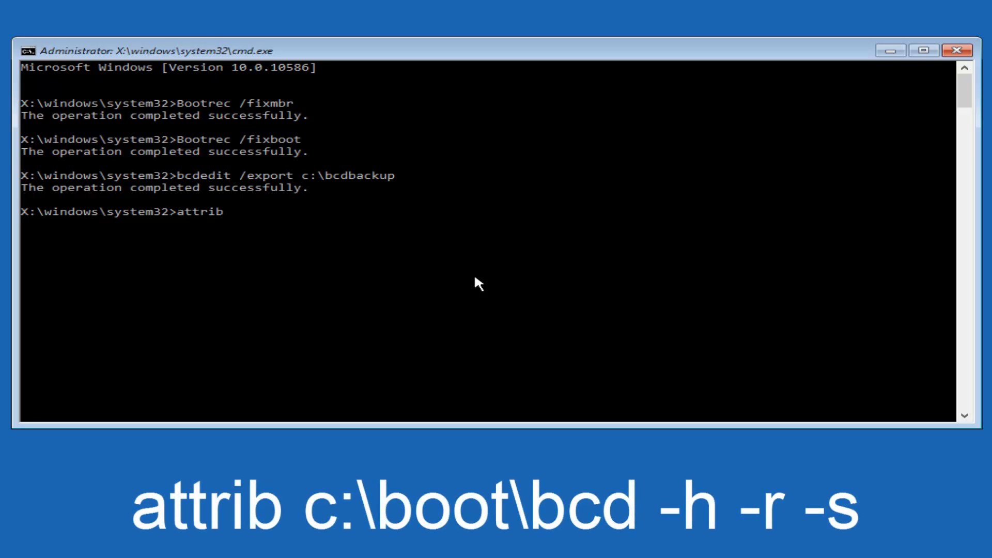
text(c:)
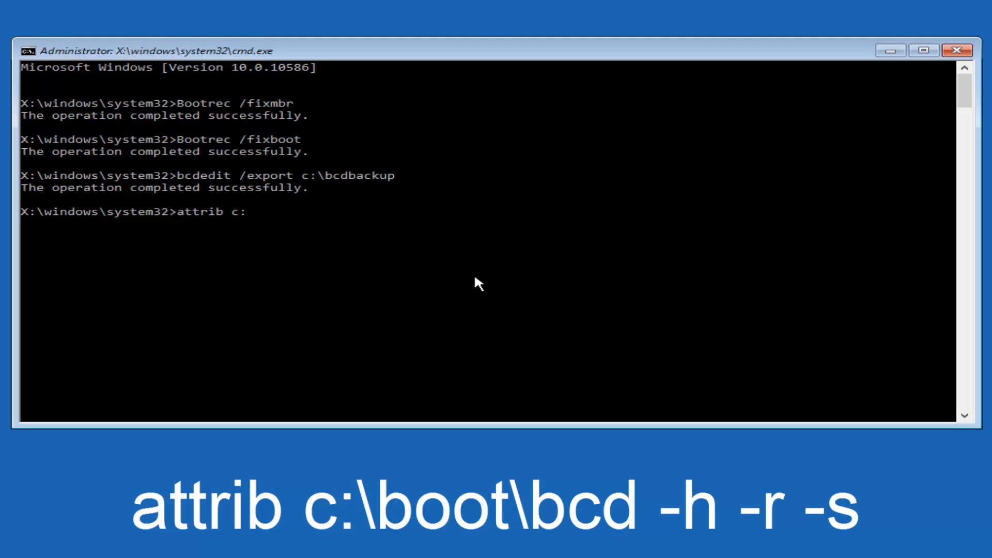
text(\)
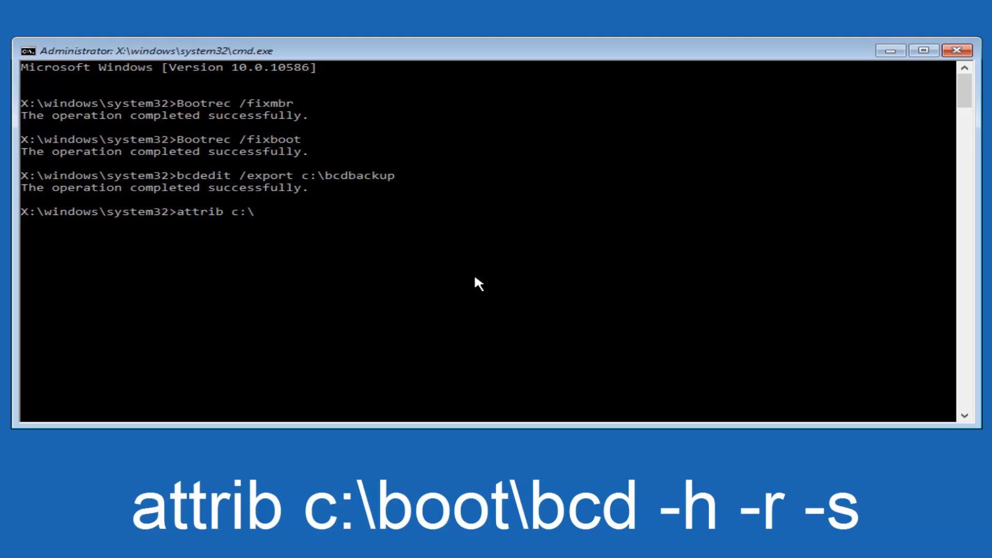
text(boot)
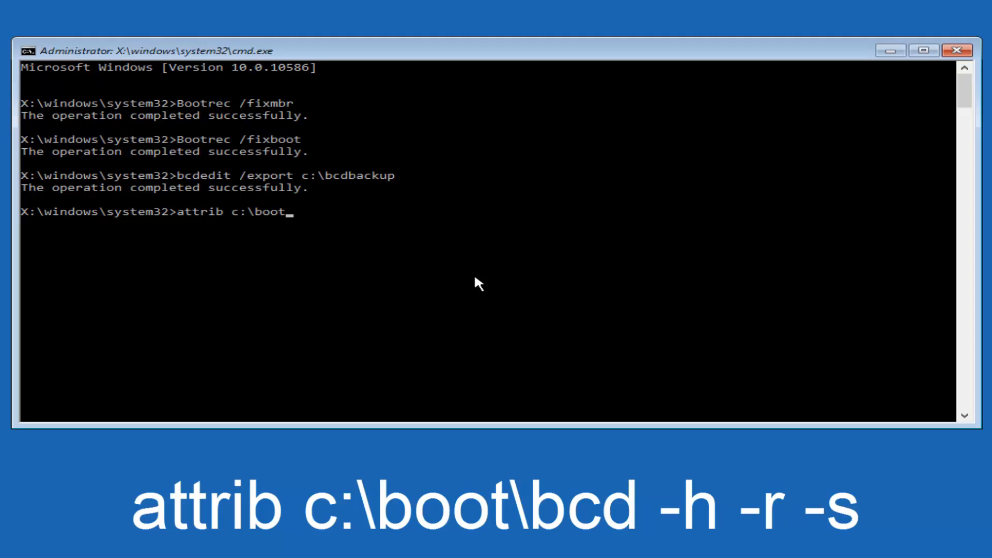
text(\bc)
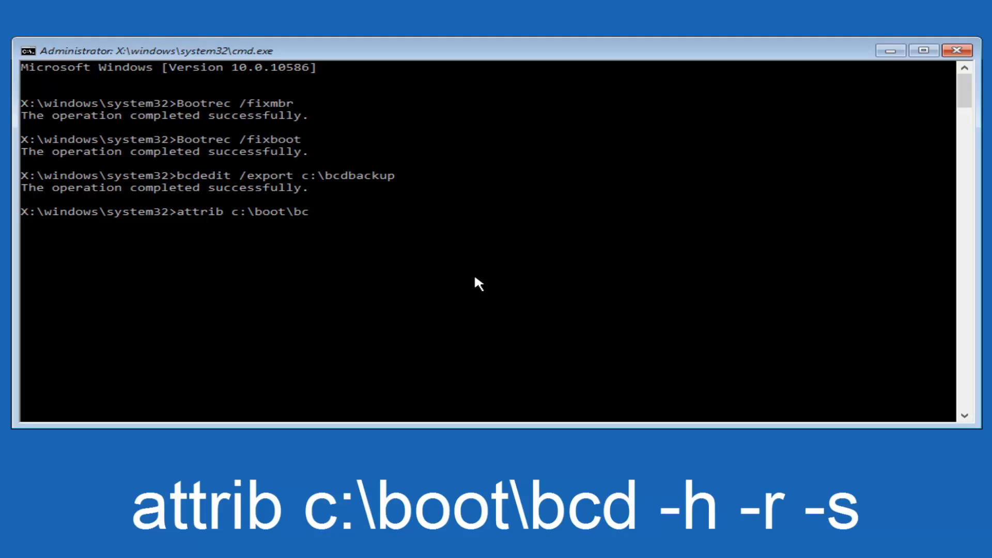
text(d)
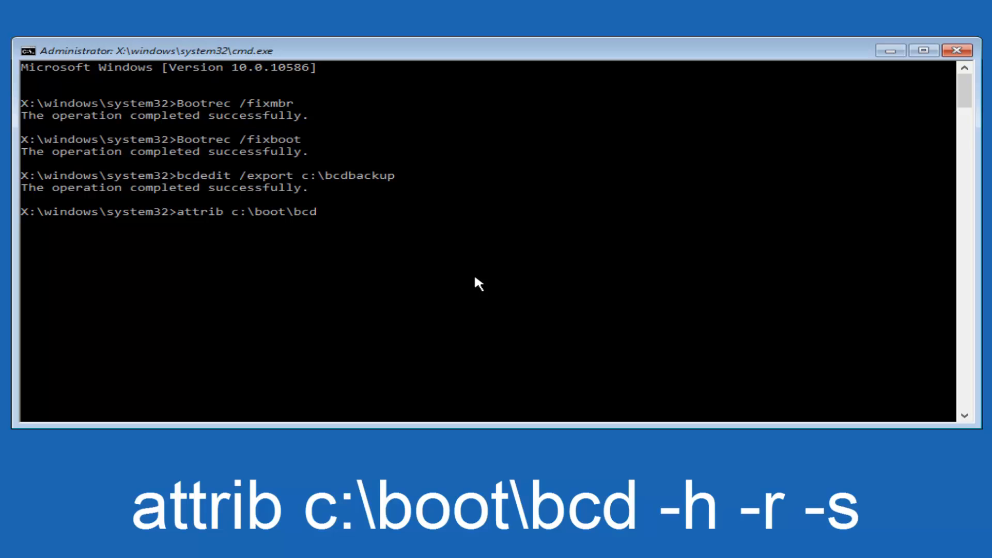
text(-h)
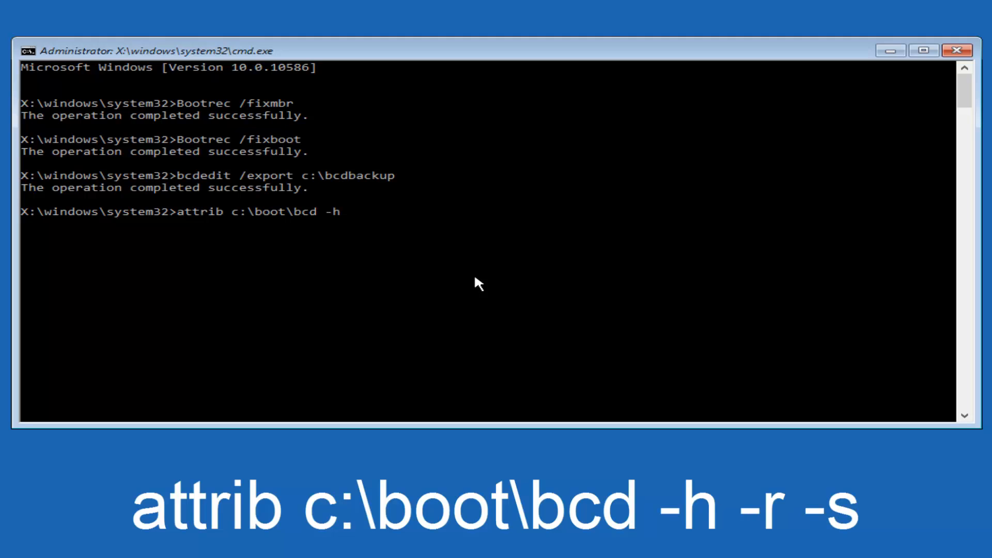
text(-r)
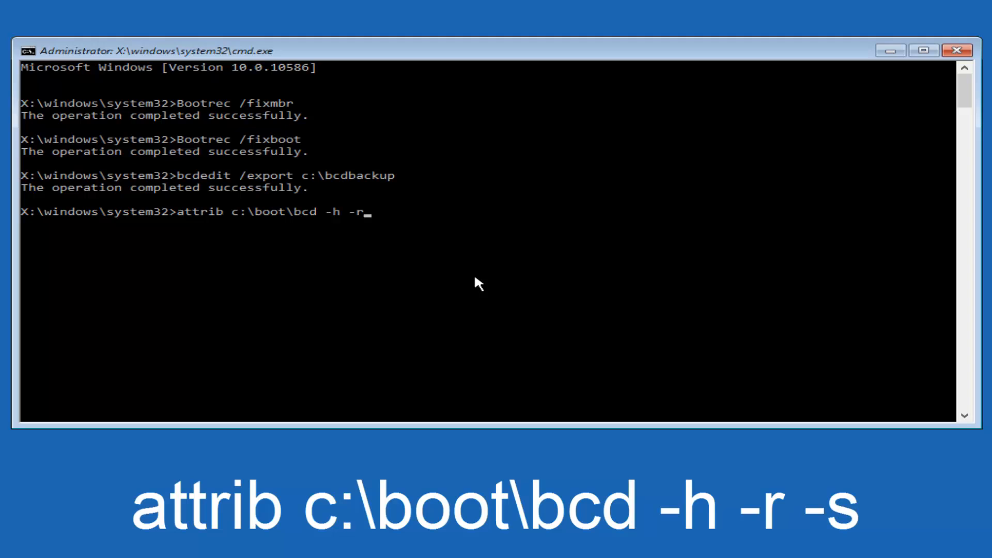
text(-)
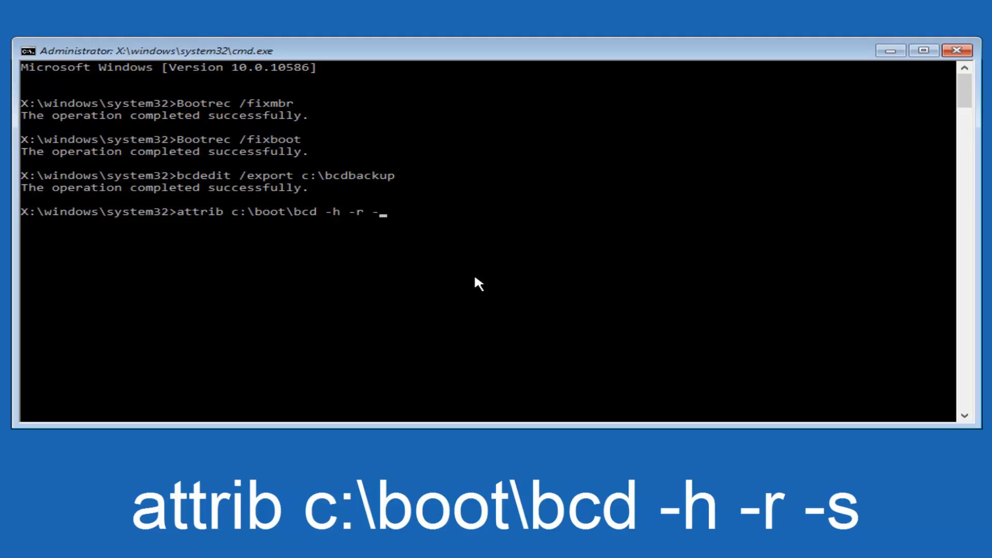
text(s)
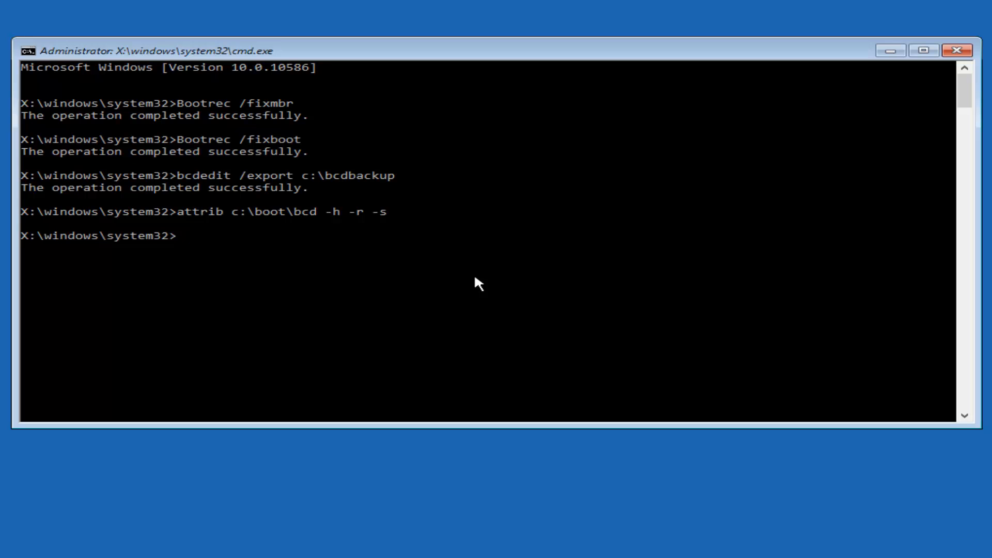
text(re)
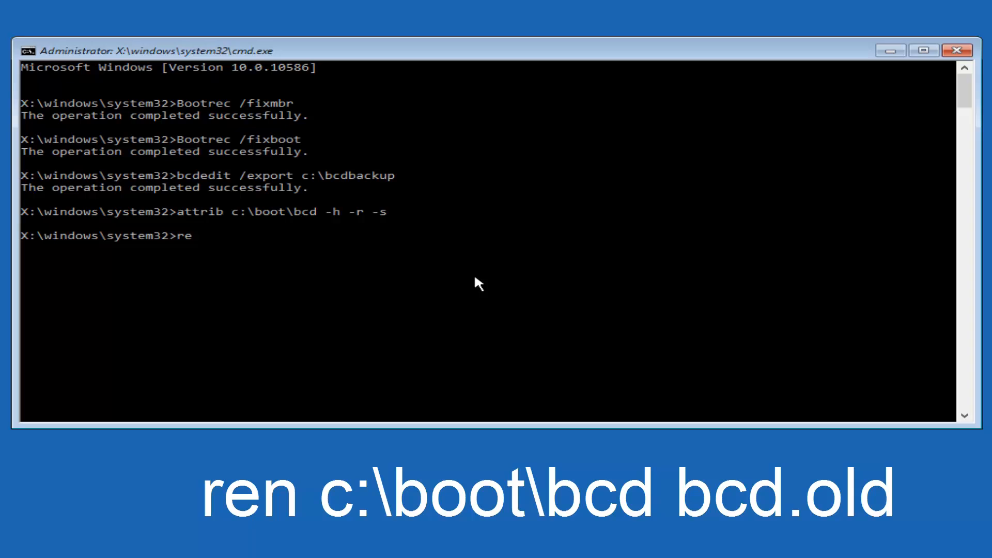
Step: Run ren c:\boot\bcd bcd.old to keep the old boot configuration file
text(n)
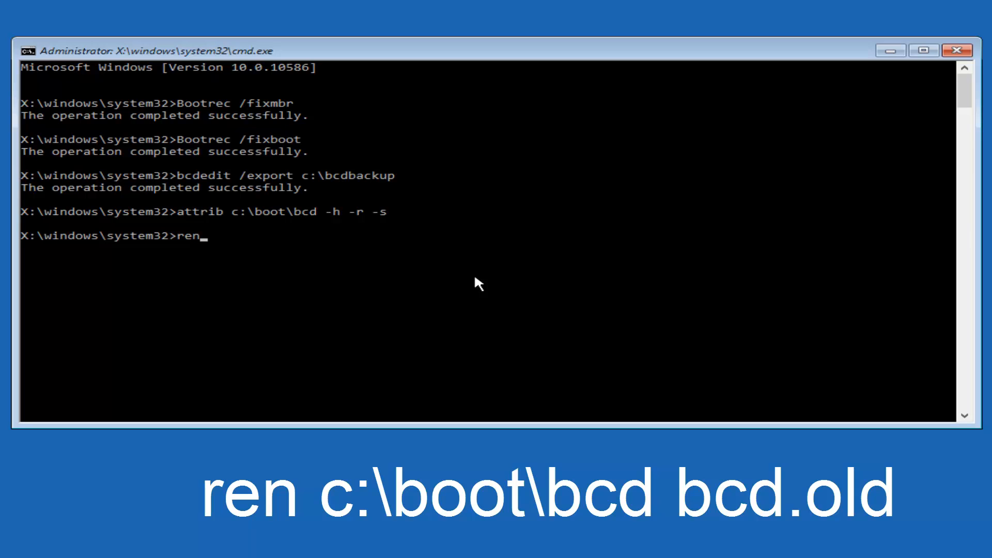
text(c)
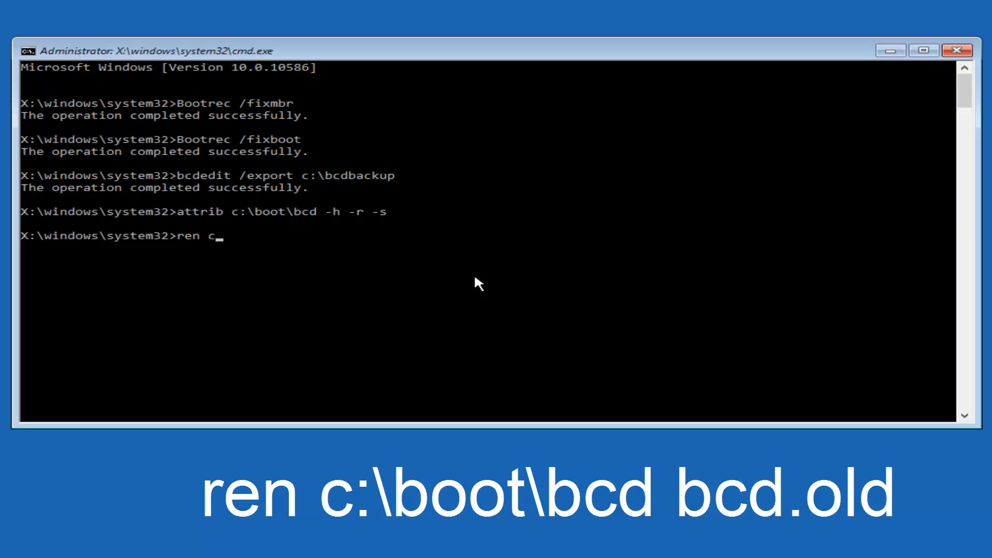
text(:)
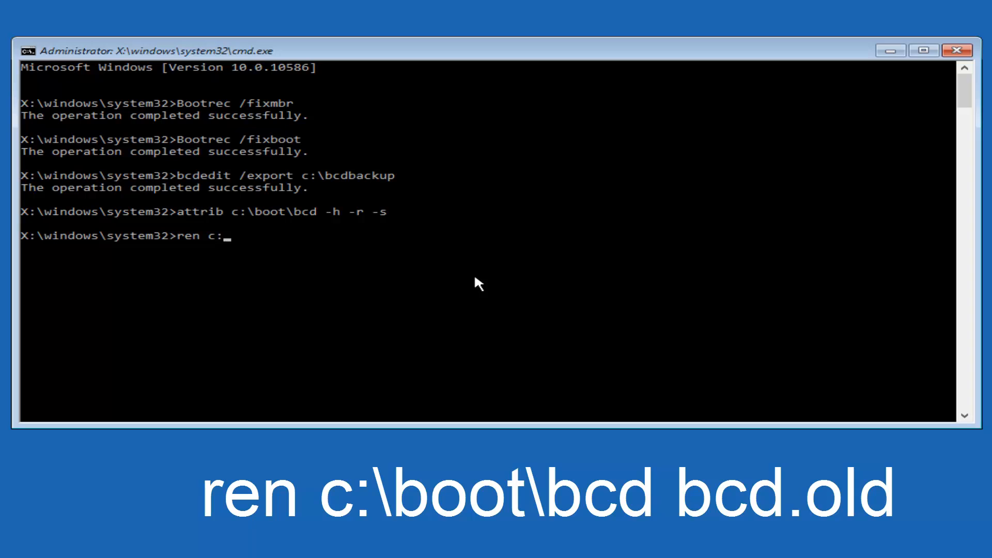
text(\)
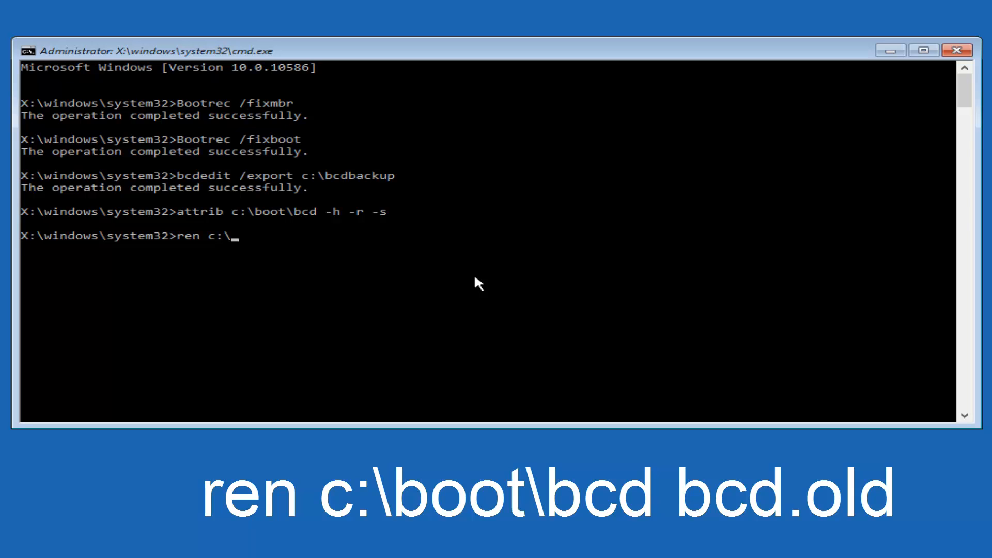
text(boot\)
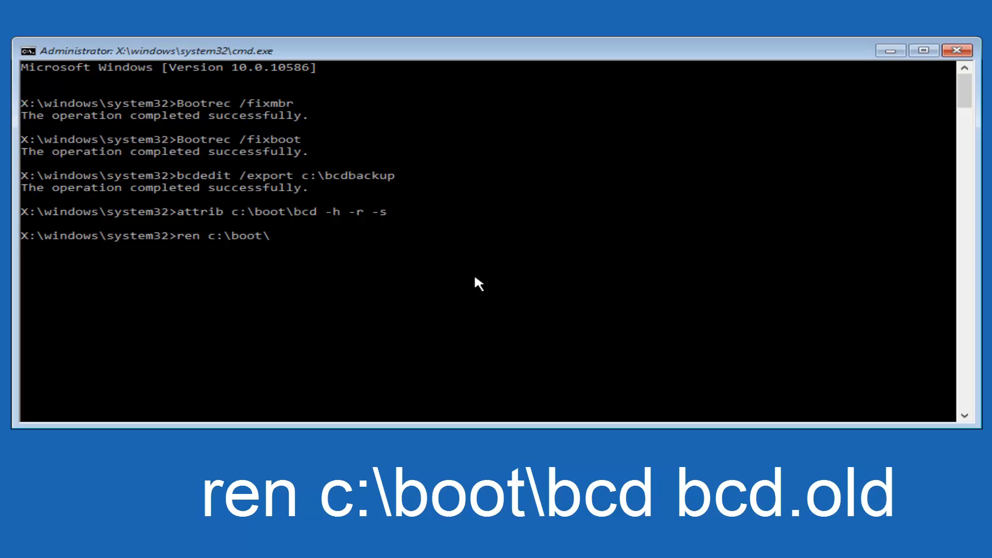
text(bcd)
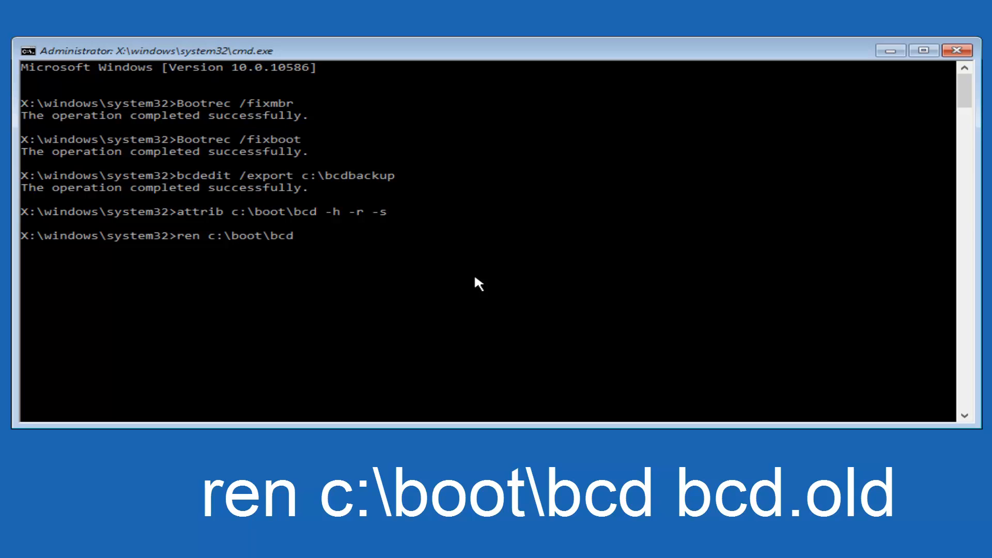
text(bc)
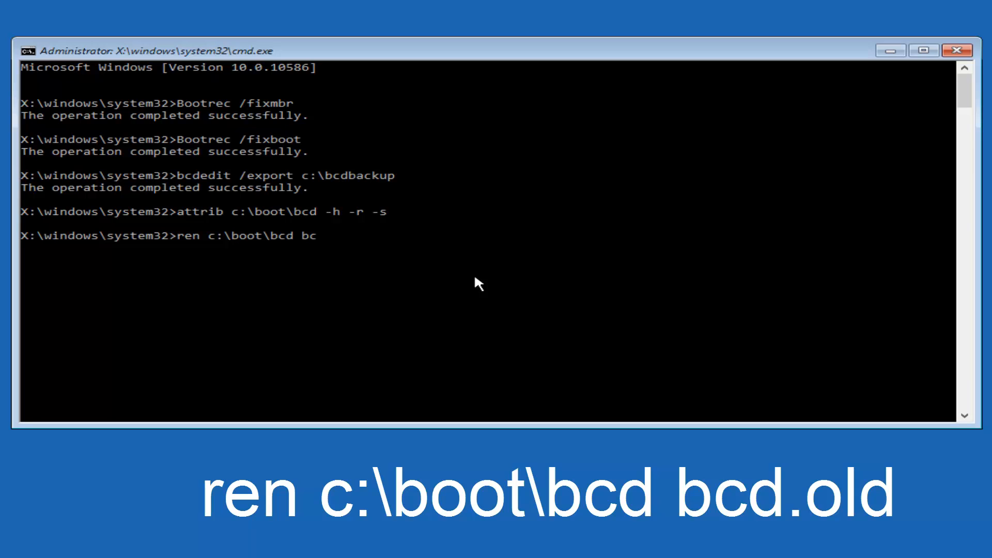
text(.o)
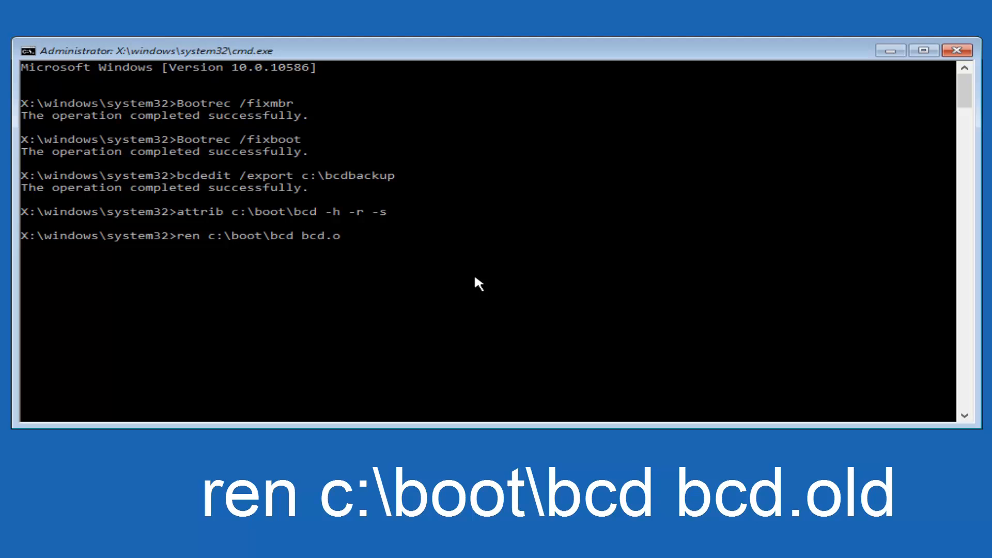
text(ld)
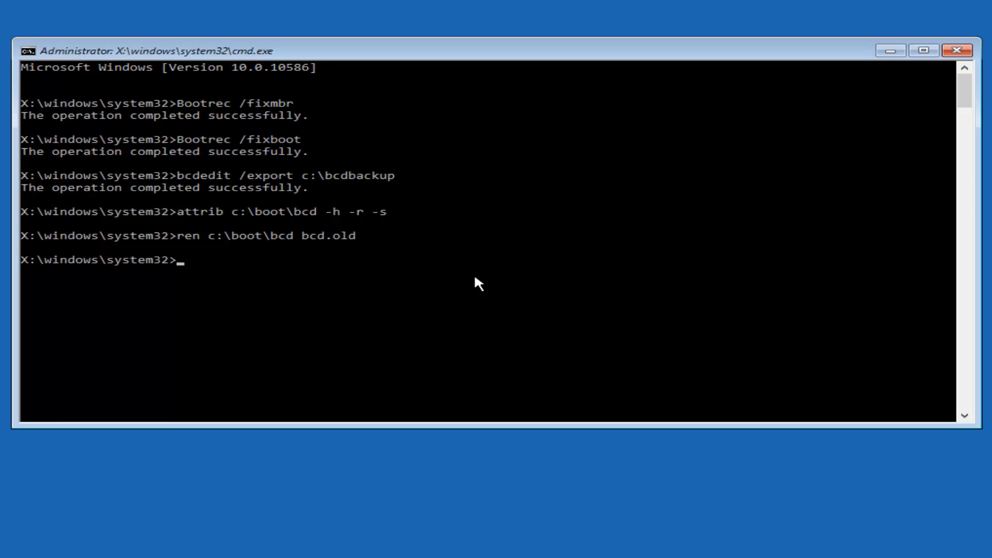
text(bootrec)
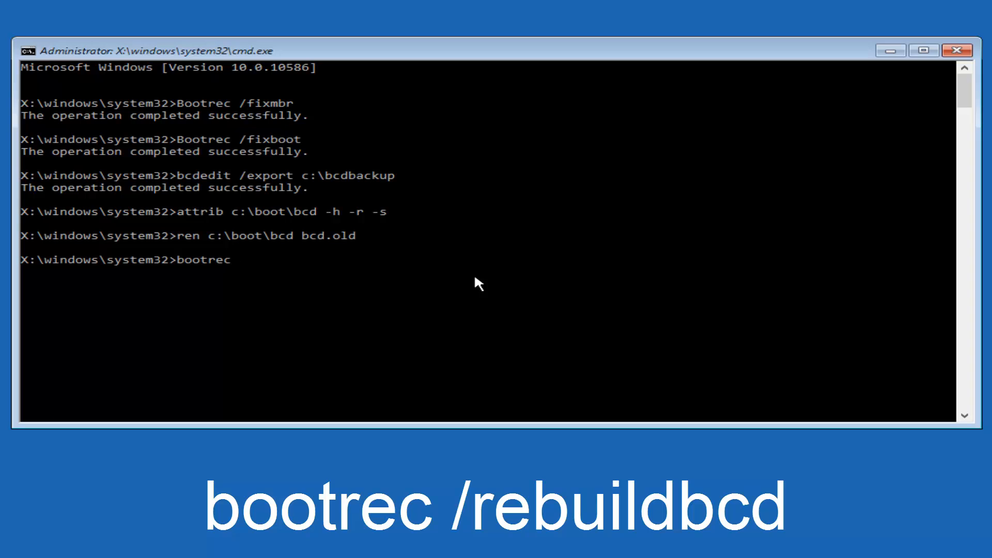
Step: Run bootrec /rebuildbcd and answer Y to add C:\Windows to the boot list
text(/)
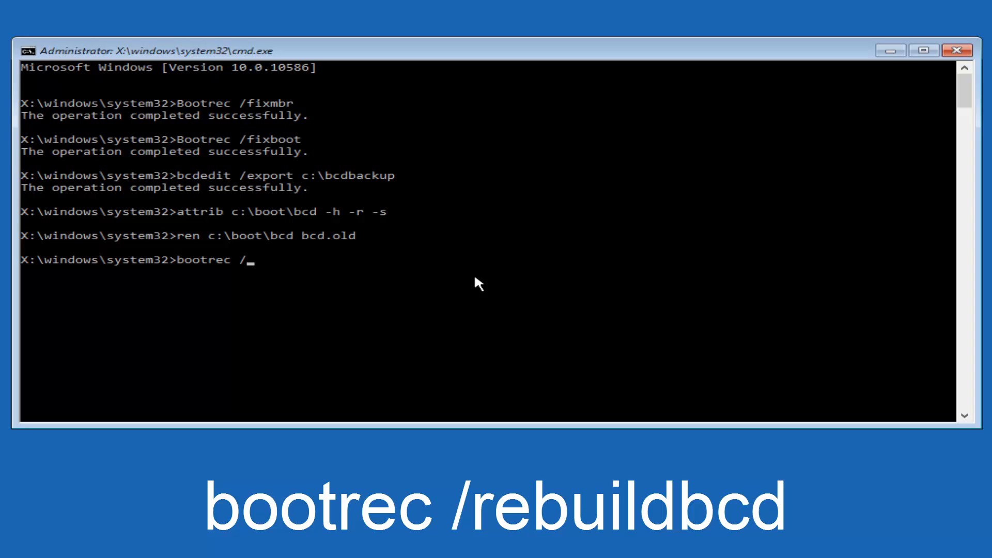
text(re)
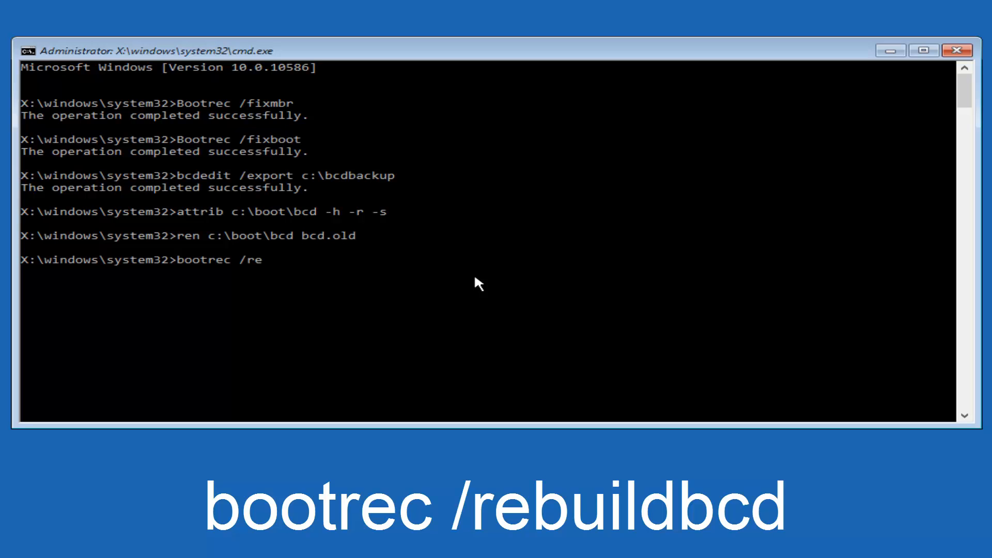
text(b)
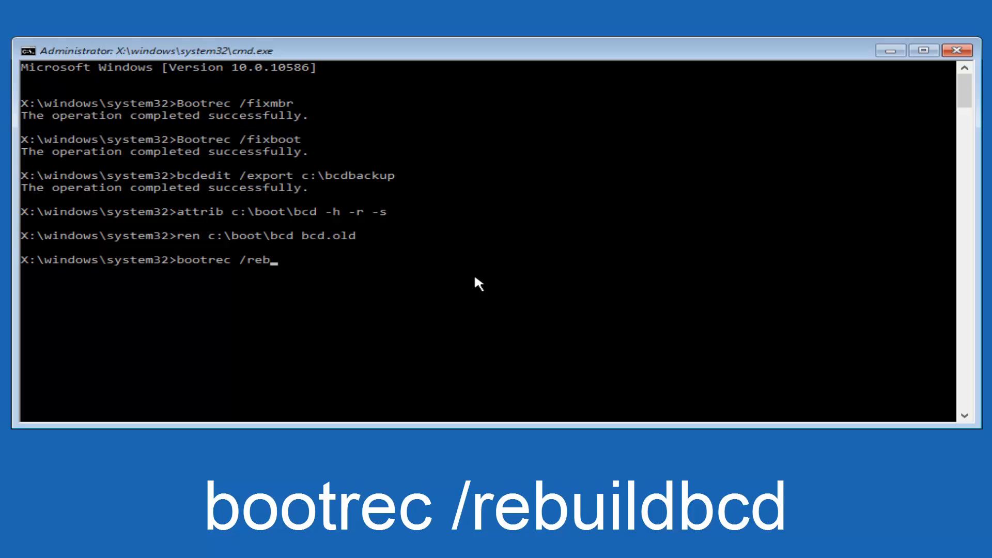
text(uild)
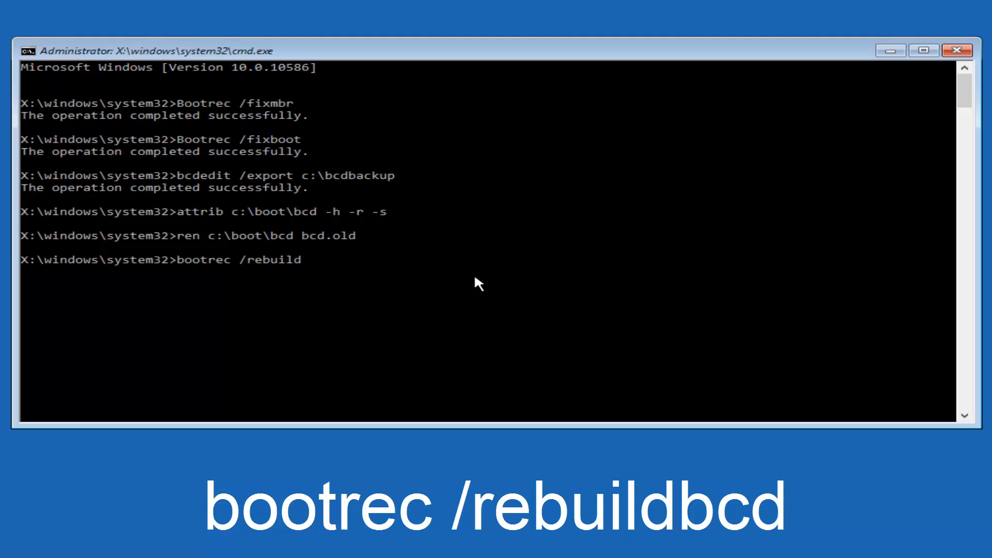
text(bcd)
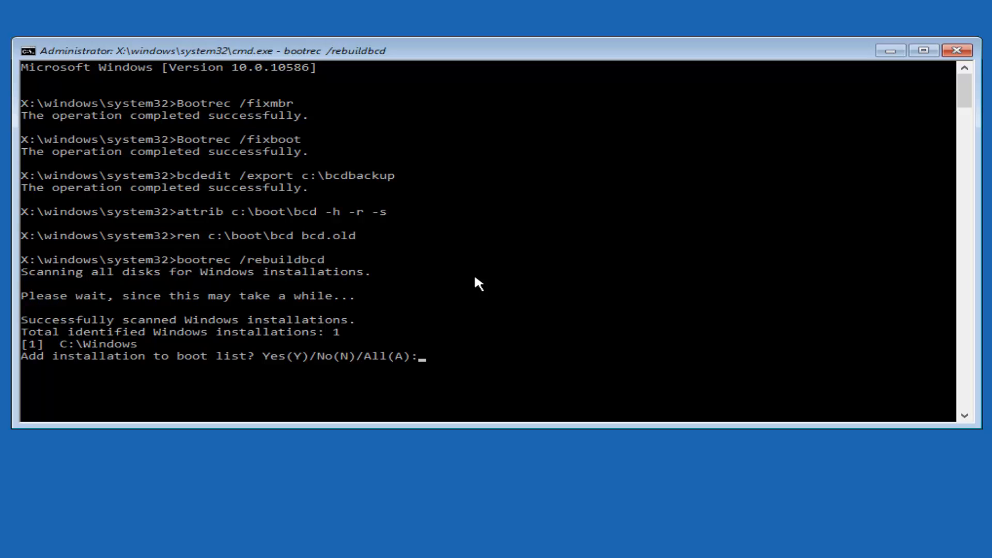
text(y)
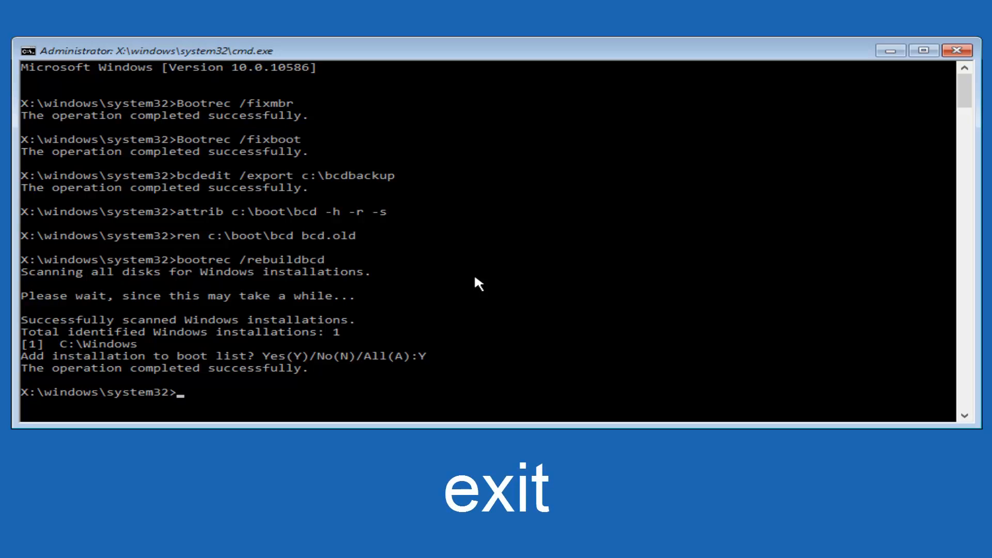
Step: Type 'exit' at the Command Prompt
text(exit)
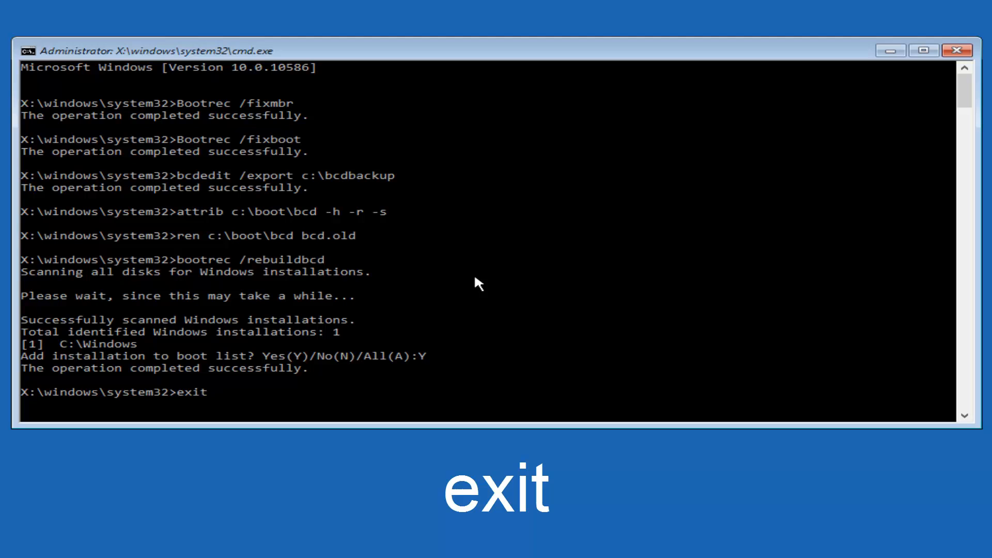